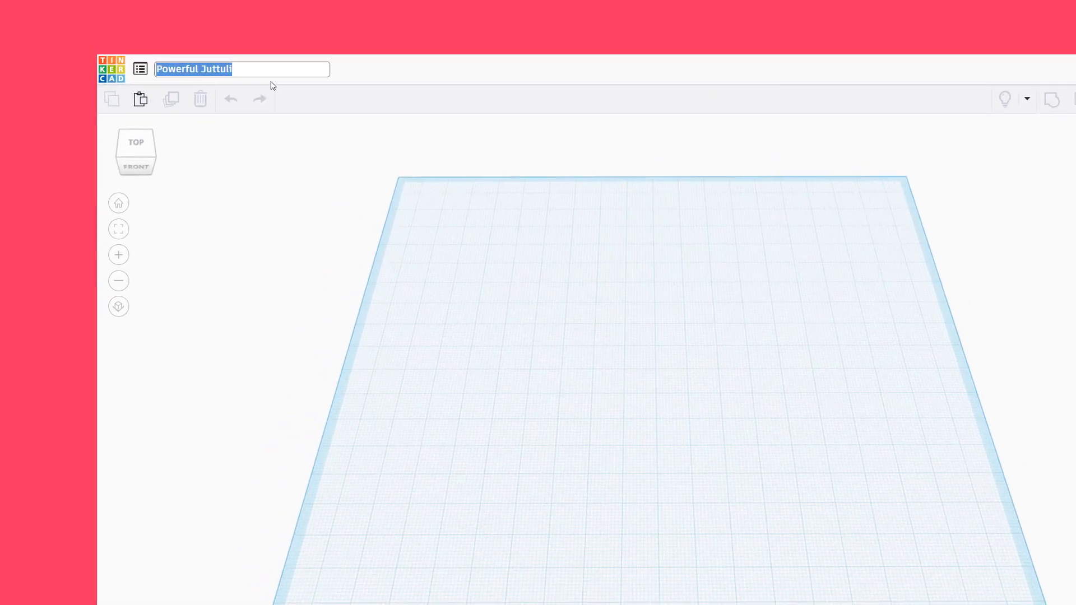
Type 'Key Tur' as the new design title
type("Key Tur")
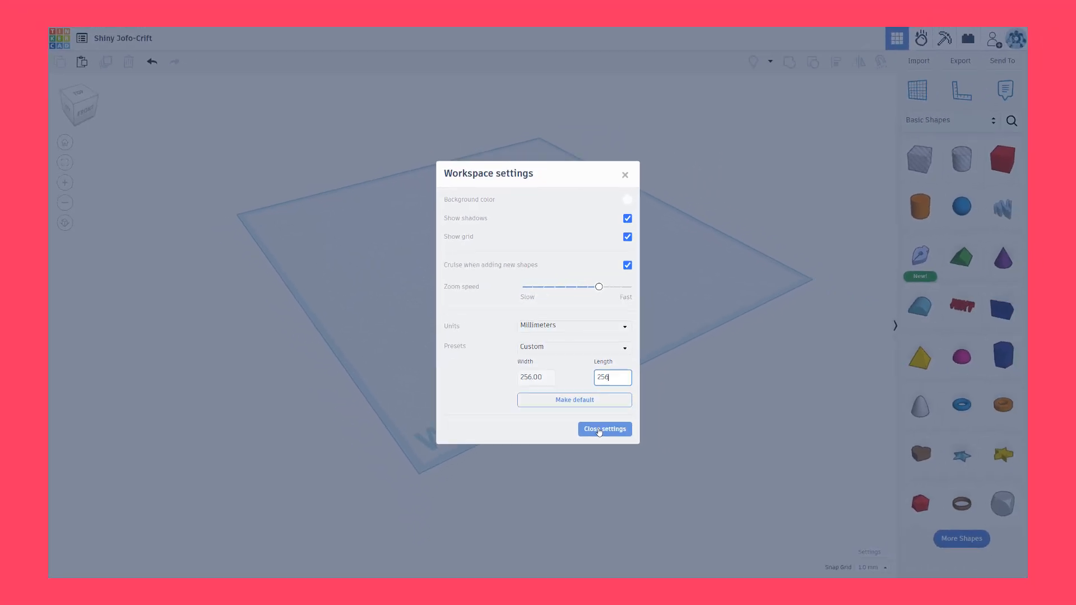
Apply a custom 256 × 256 mm workplane size and close the settings
left_click(604, 429)
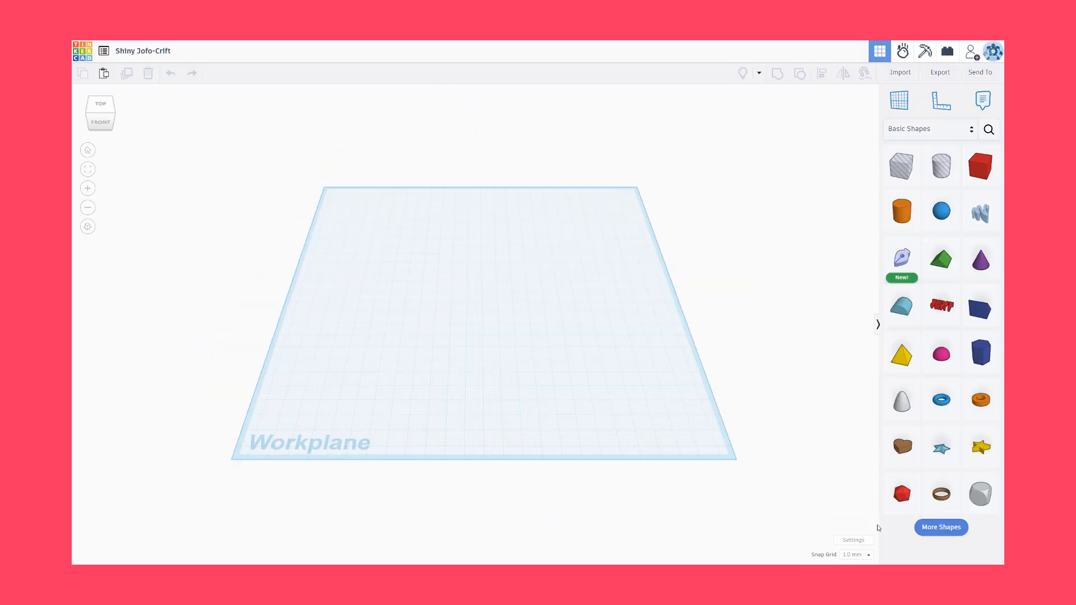
left_click(855, 553)
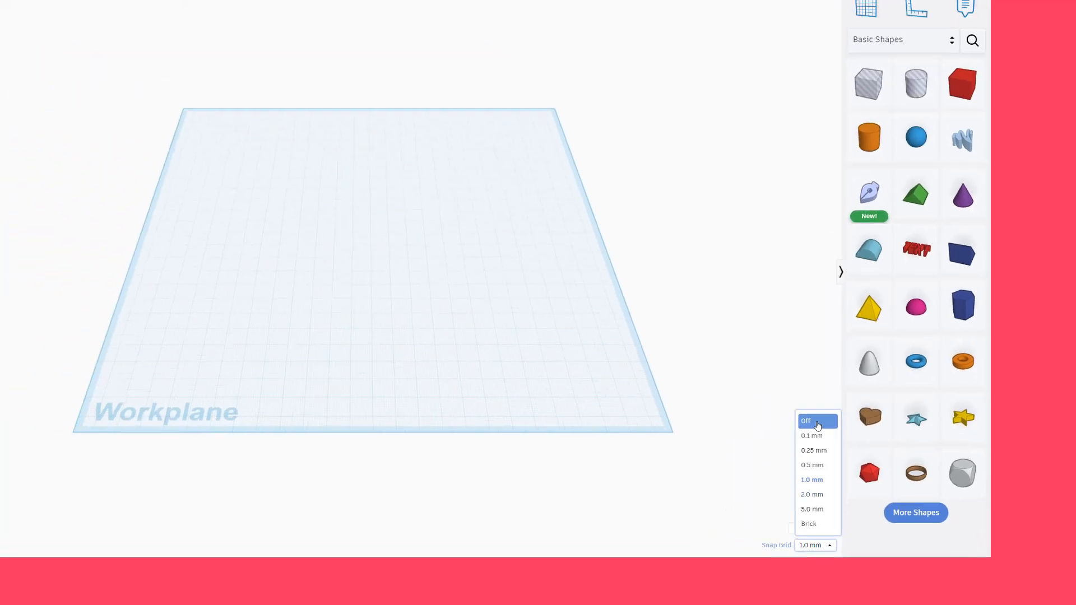
Switch the Snap Grid setting to Off
left_click(813, 435)
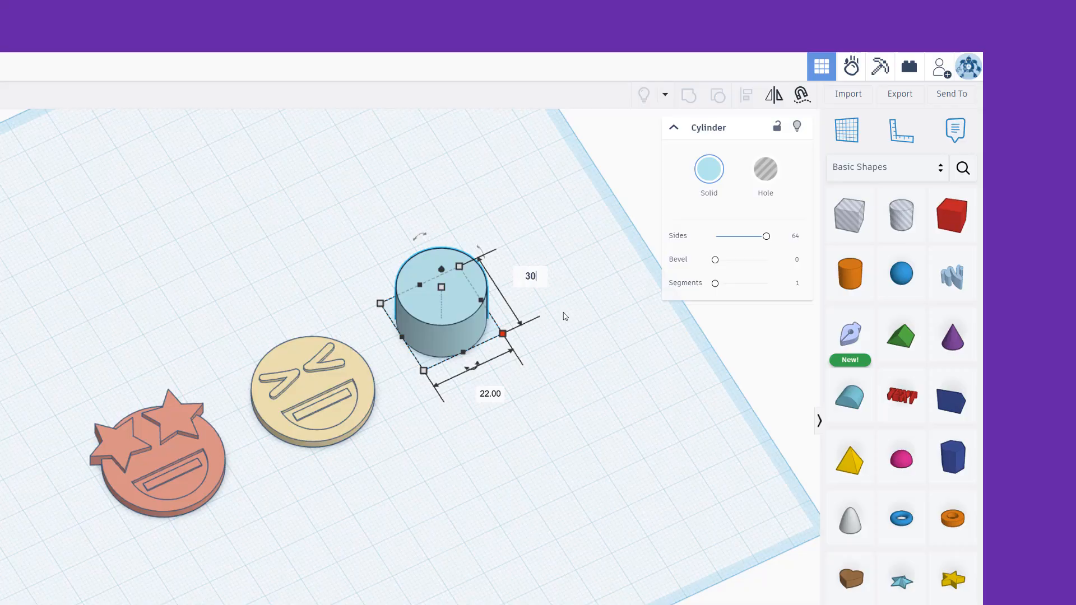
Confirm the cylinder's new 30 mm dimension
key("Tab")
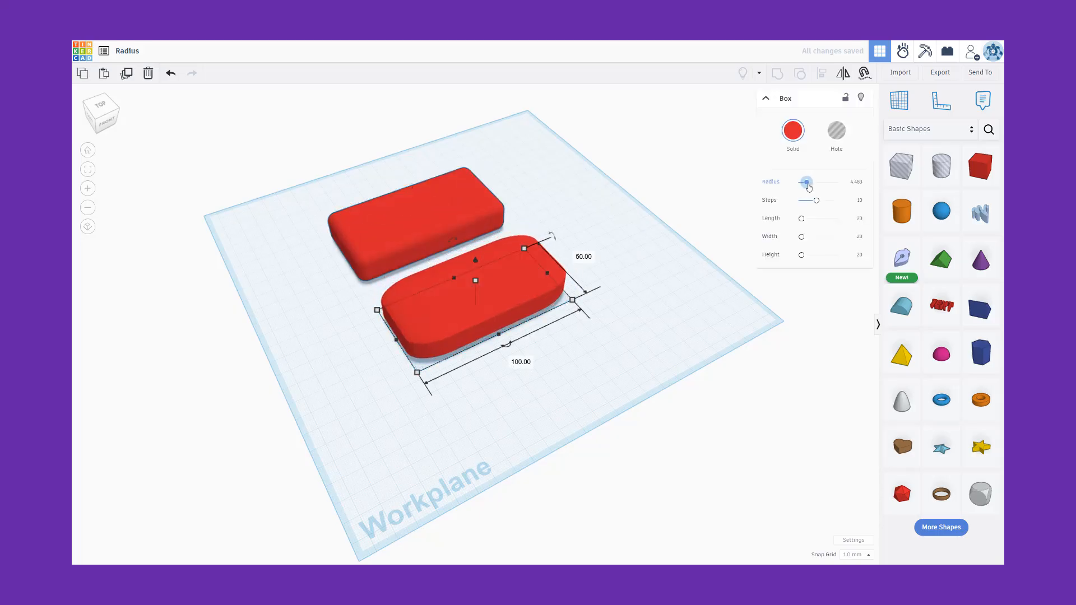
Move the red box's Radius slider right to round its corners
left_click(628, 334)
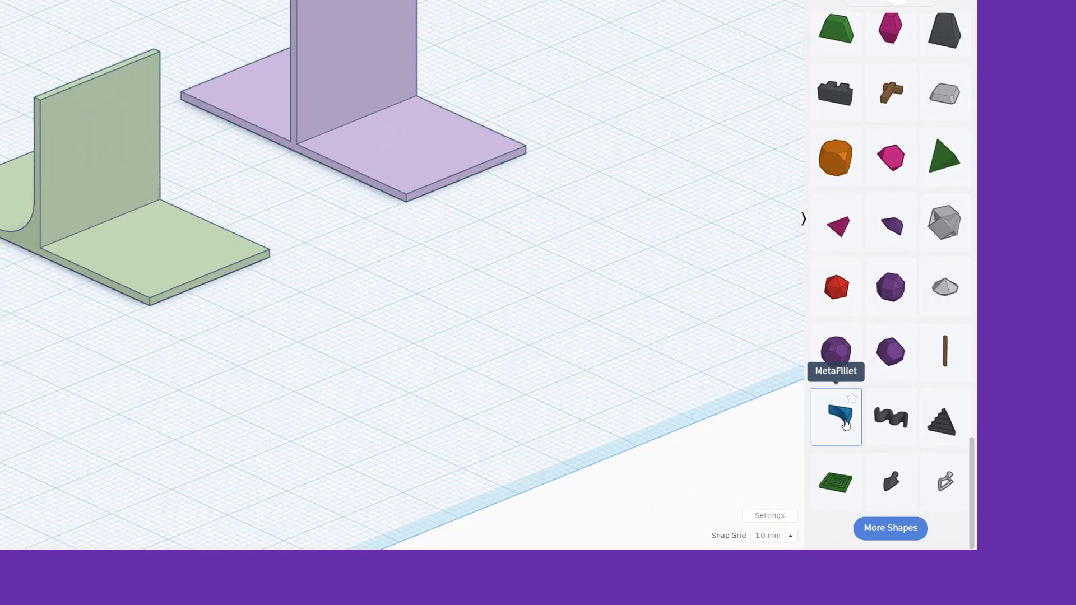
Add a MetaFillet, adjust its radius, and fit it into the bracket's inner corner
left_click(835, 417)
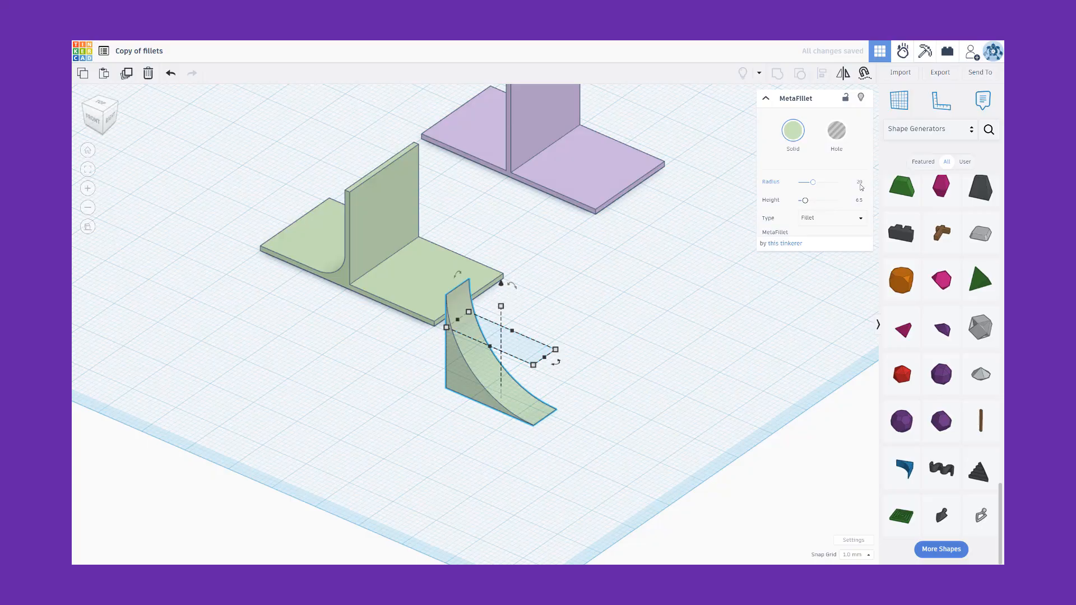
left_click(854, 183)
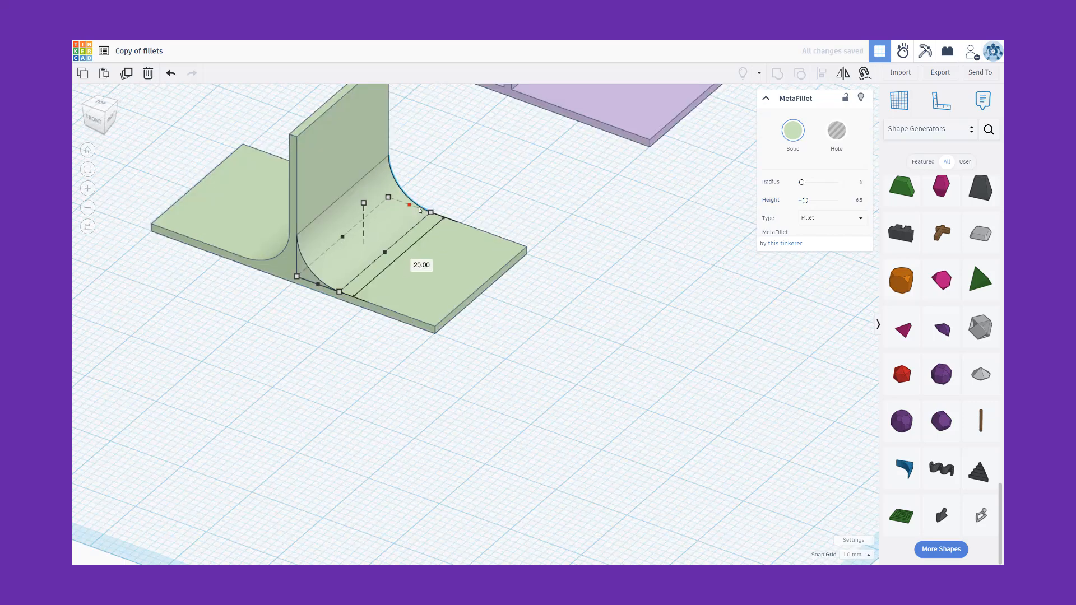
left_click(616, 263)
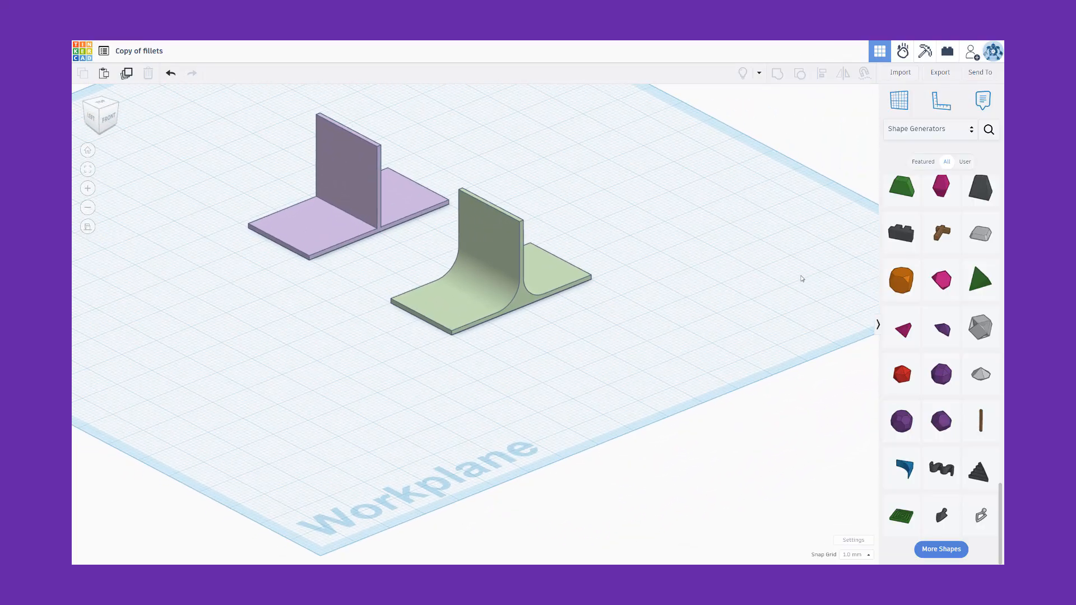
scroll("down", 3)
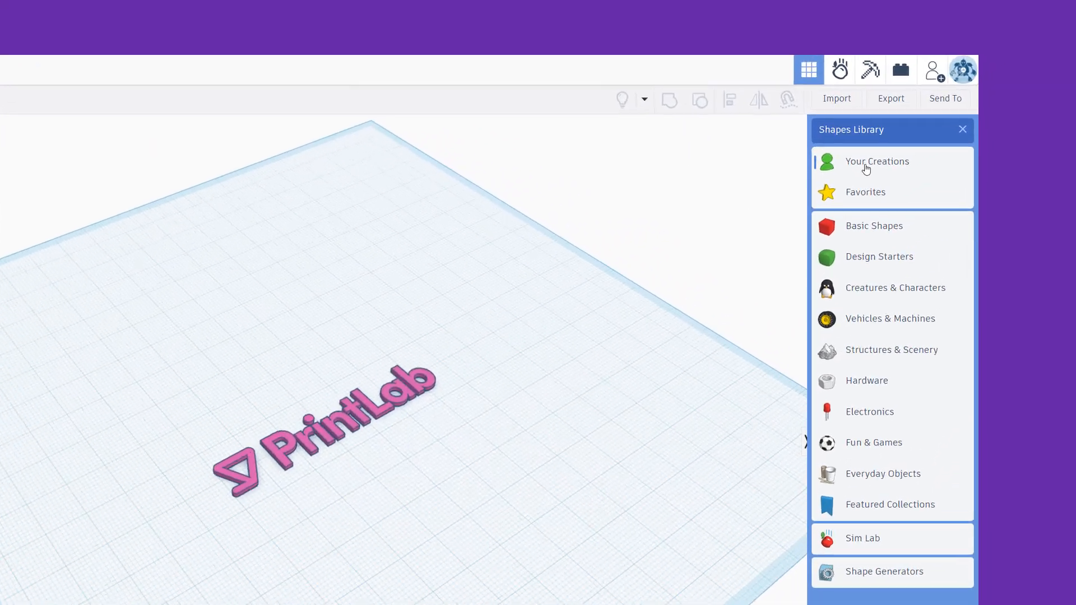
In Your Creations, create and save the logo as shape 'PrintLab Logo'
left_click(877, 161)
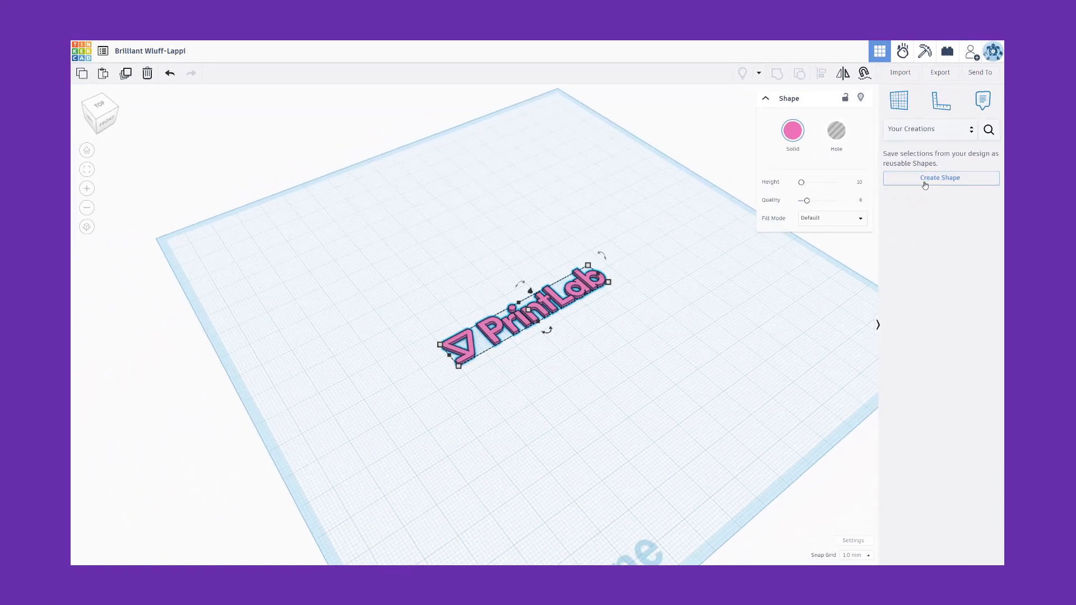
left_click(940, 178)
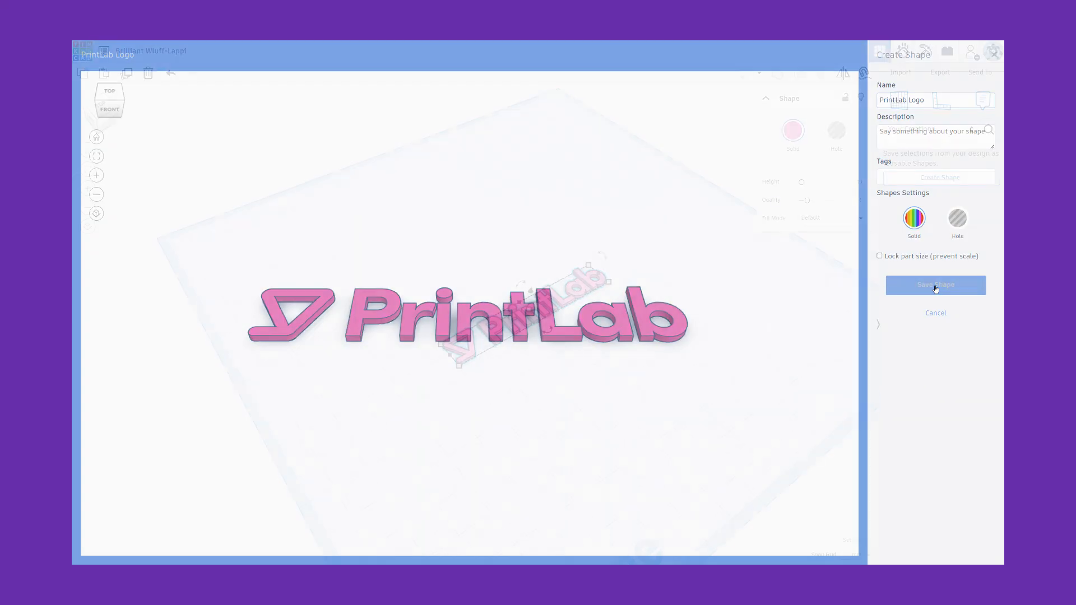
left_click(935, 285)
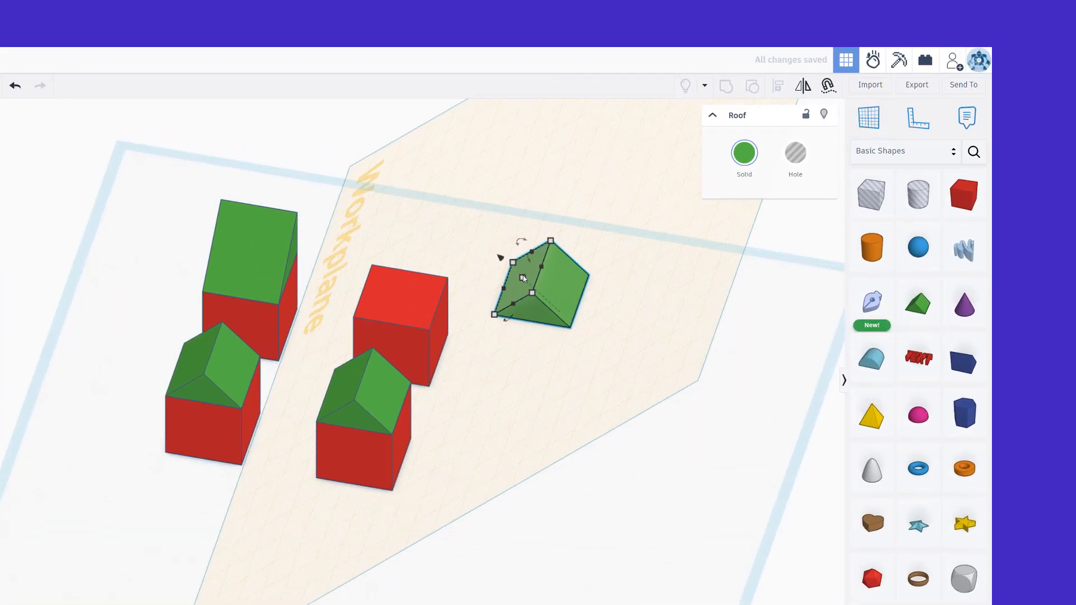
mouse_move(828, 86)
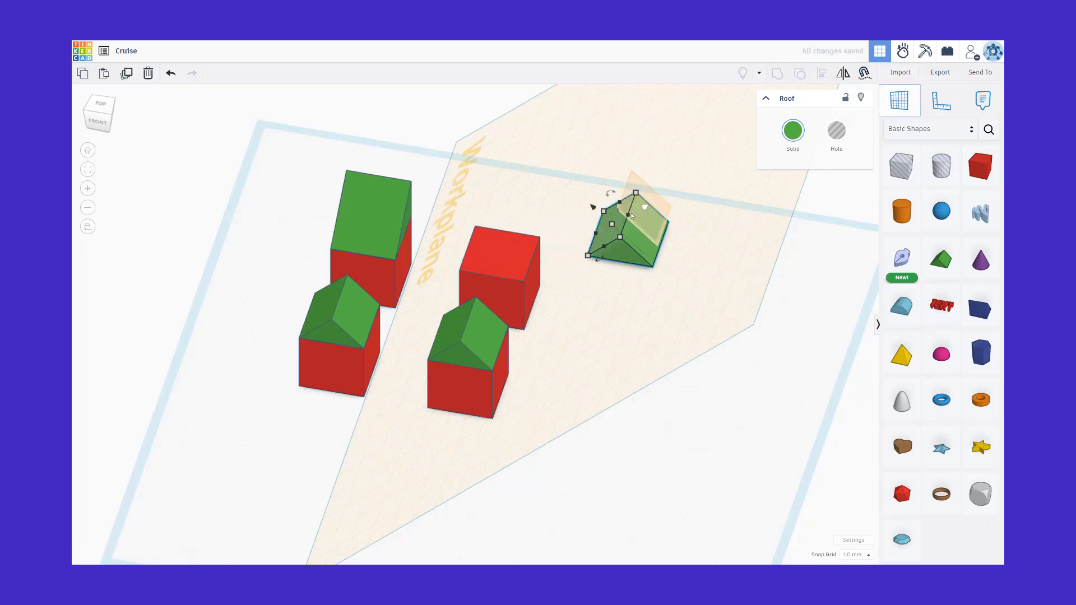
Set the green Roof in place on the angled orange workplane
key("shift")
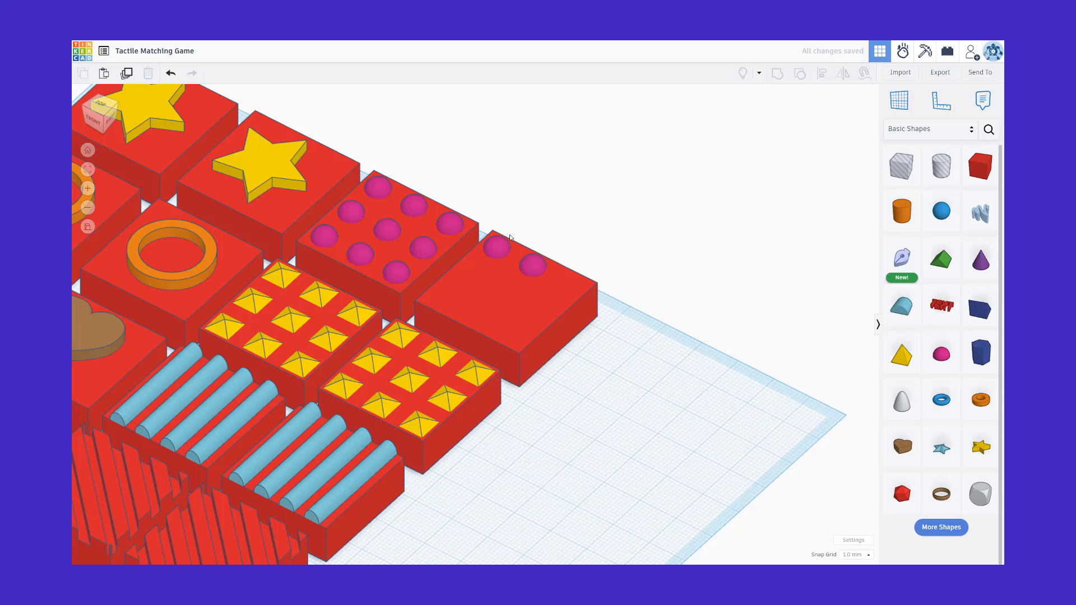
Duplicate the second pink dome and deselect to show three domes
left_click(532, 267)
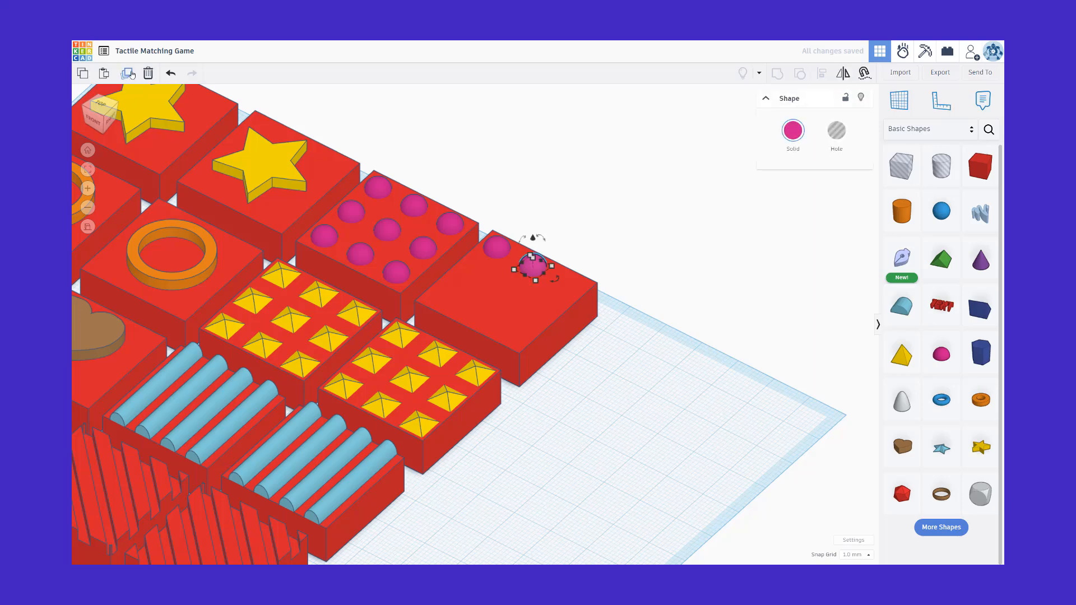
key("shift+Right")
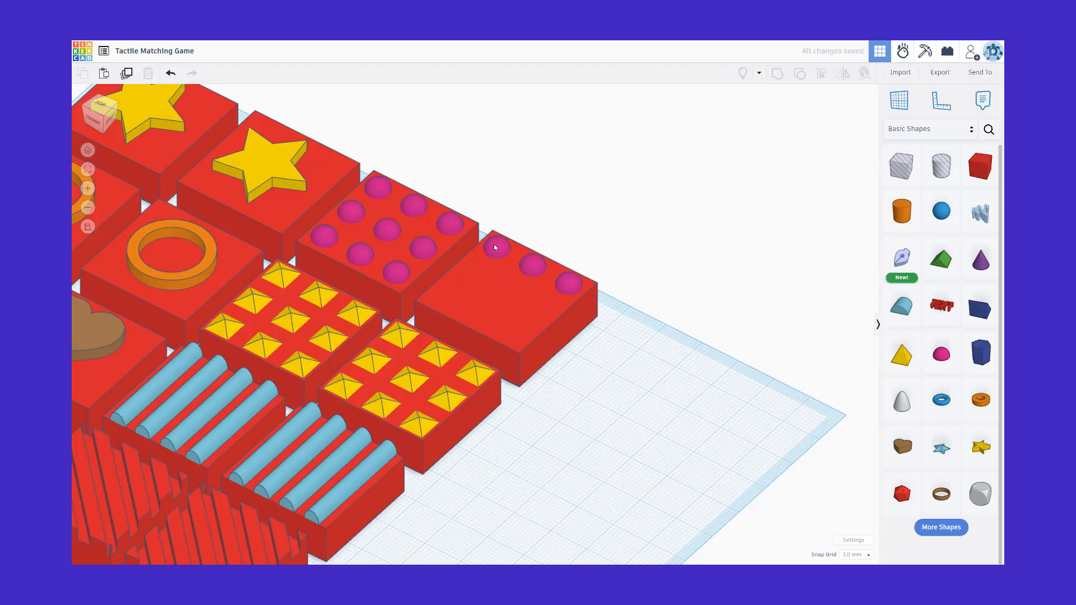
left_click(495, 248)
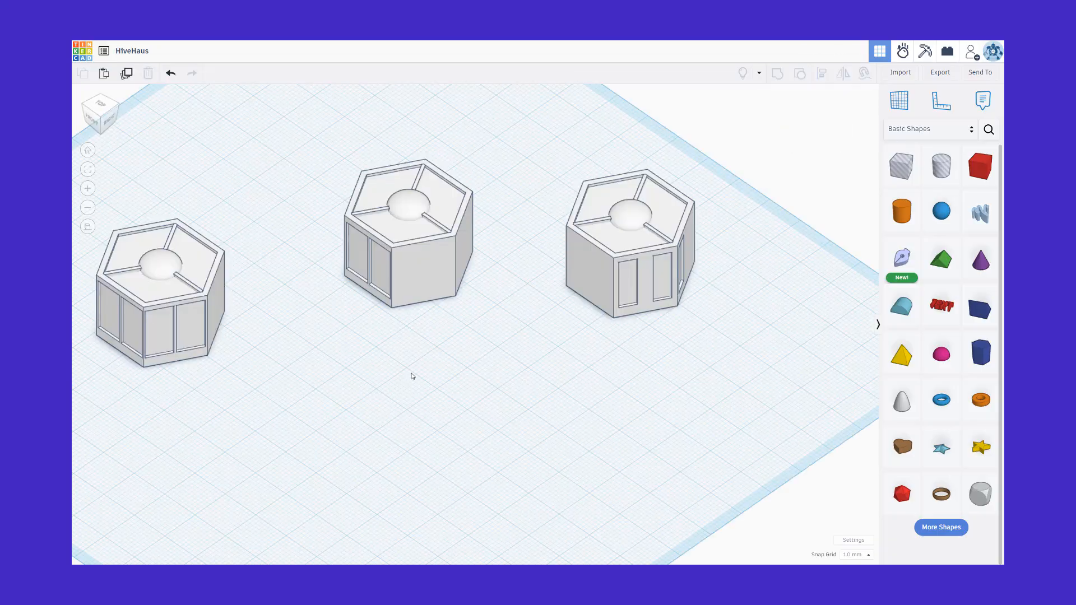
left_click(618, 261)
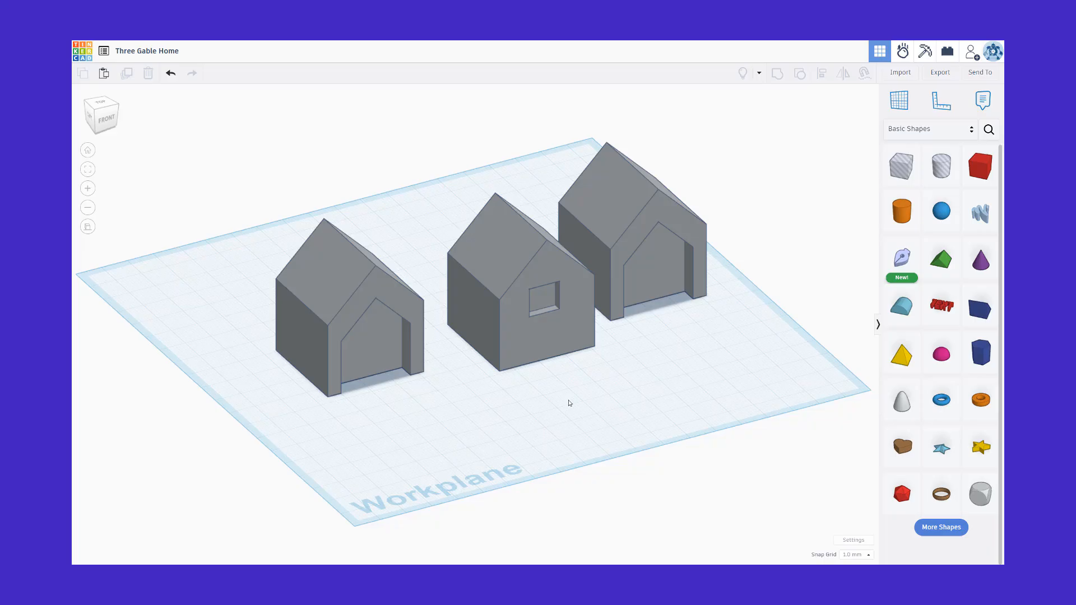
left_click(855, 554)
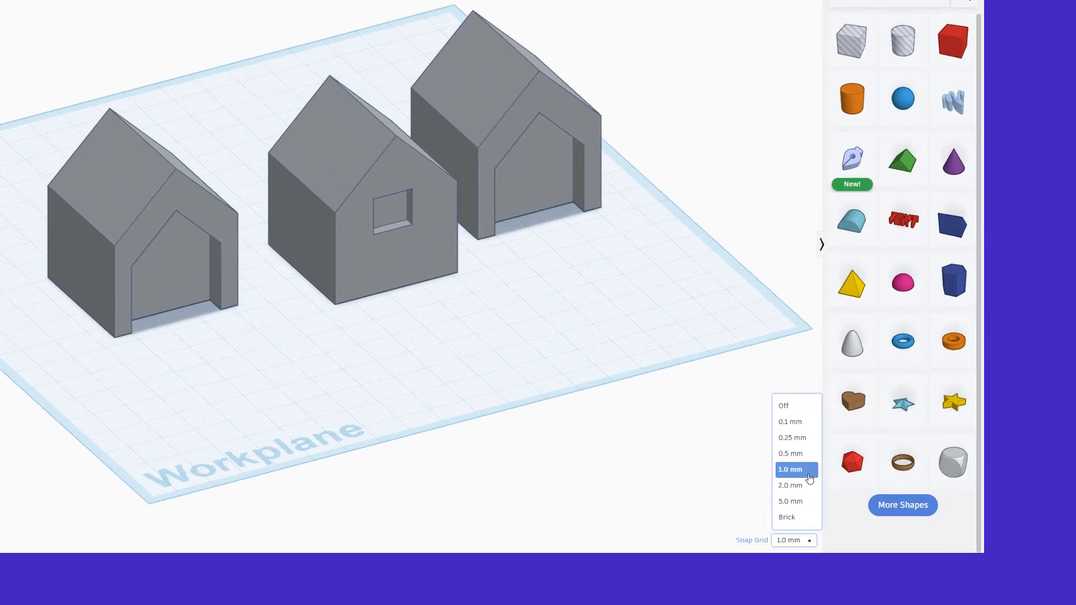
left_click(790, 469)
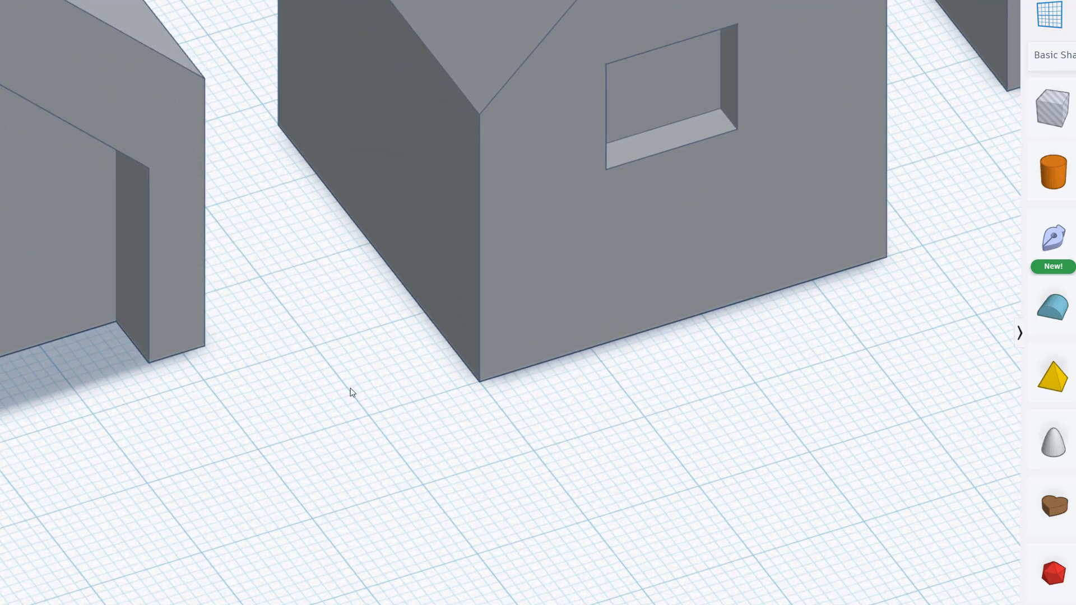
left_click(104, 206)
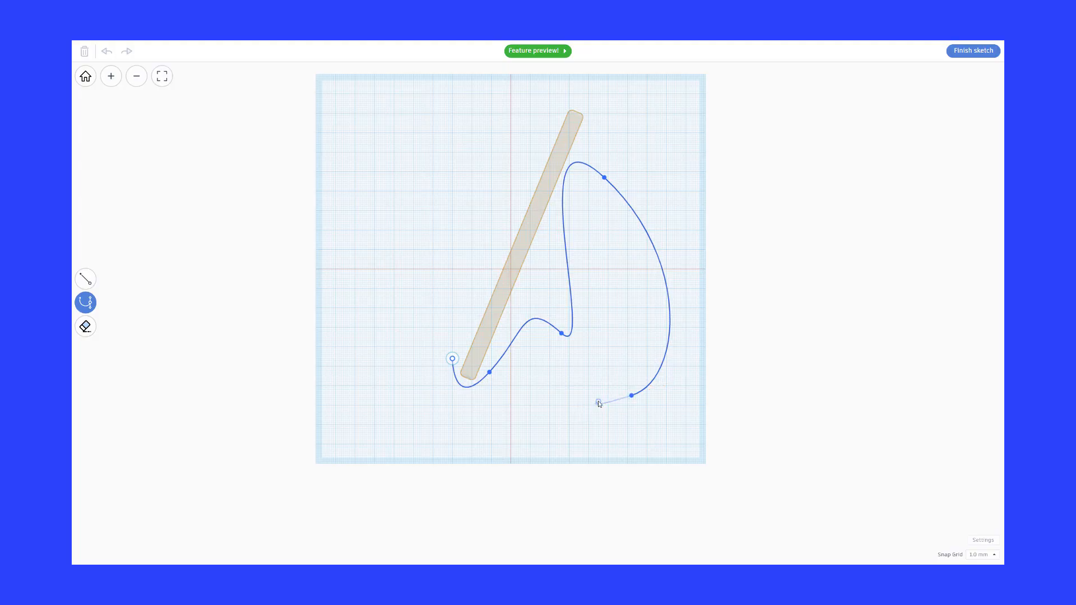
Add a short straight line point, then a curve point near the sketch top
left_click(86, 278)
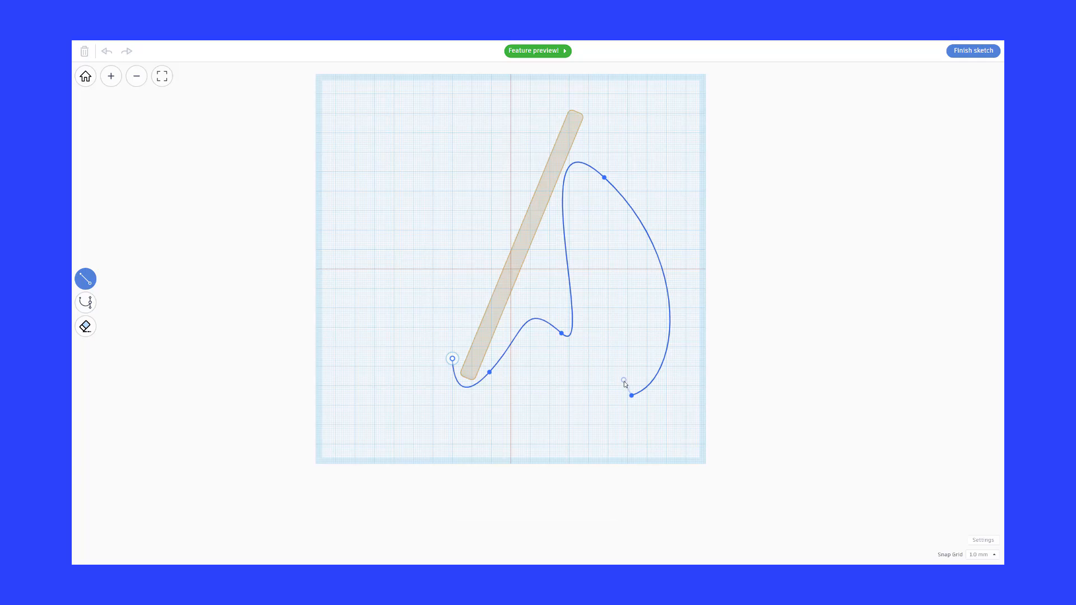
left_click(86, 303)
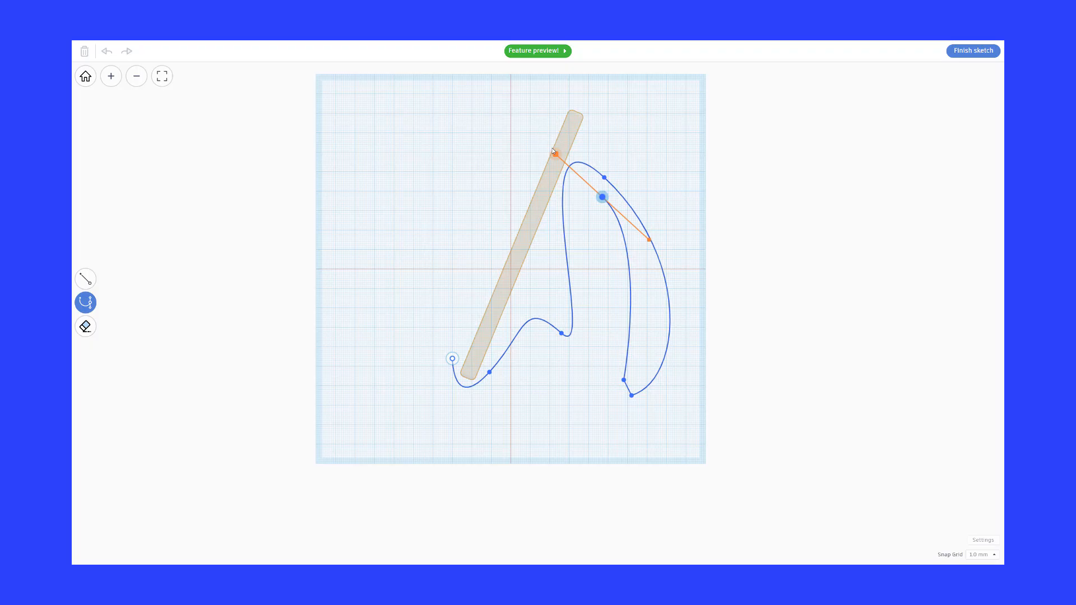
left_click(972, 50)
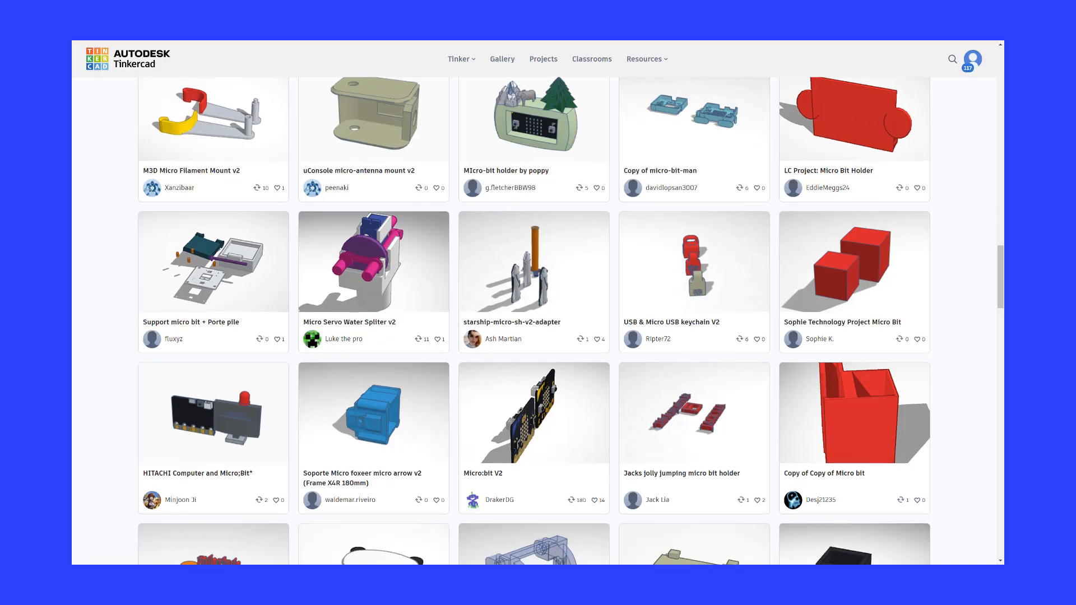
Scroll down the design gallery past the micro:bit designs to reach the Dragster design
scroll("down", 3)
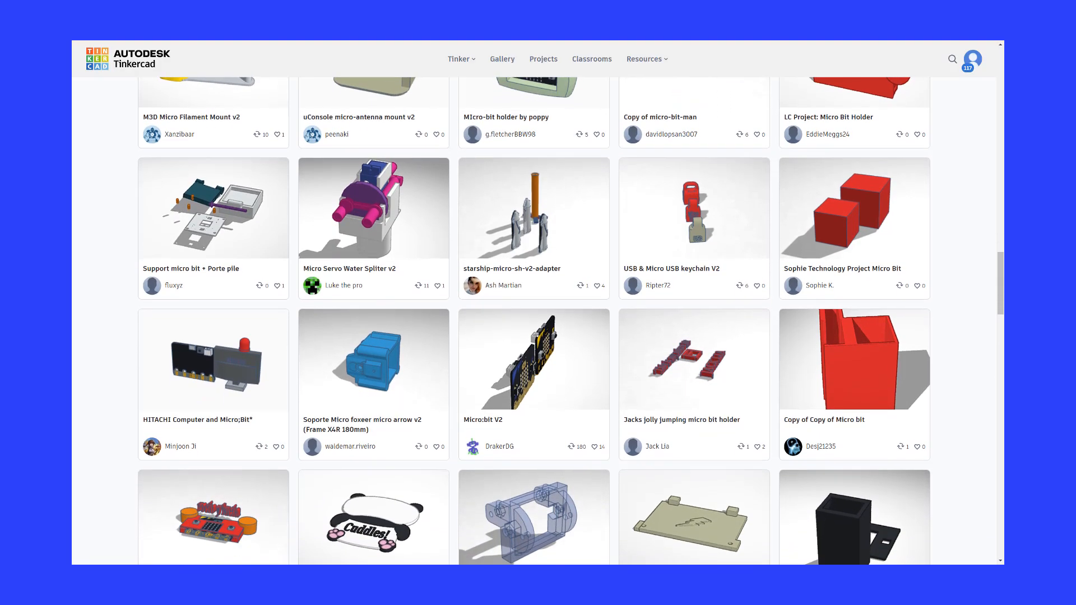
scroll("down", 3)
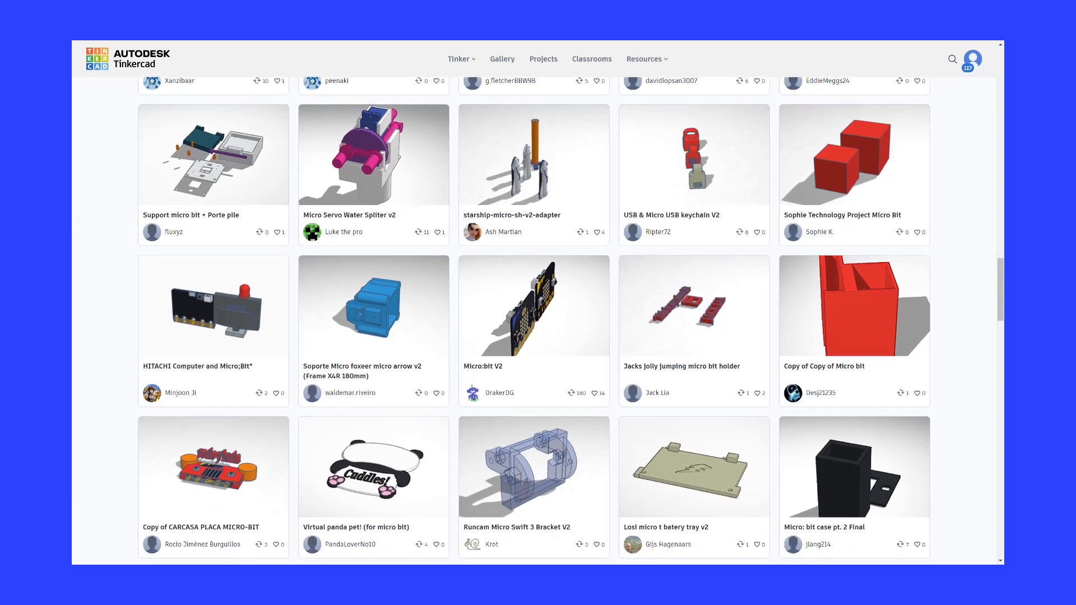
scroll("down", 3)
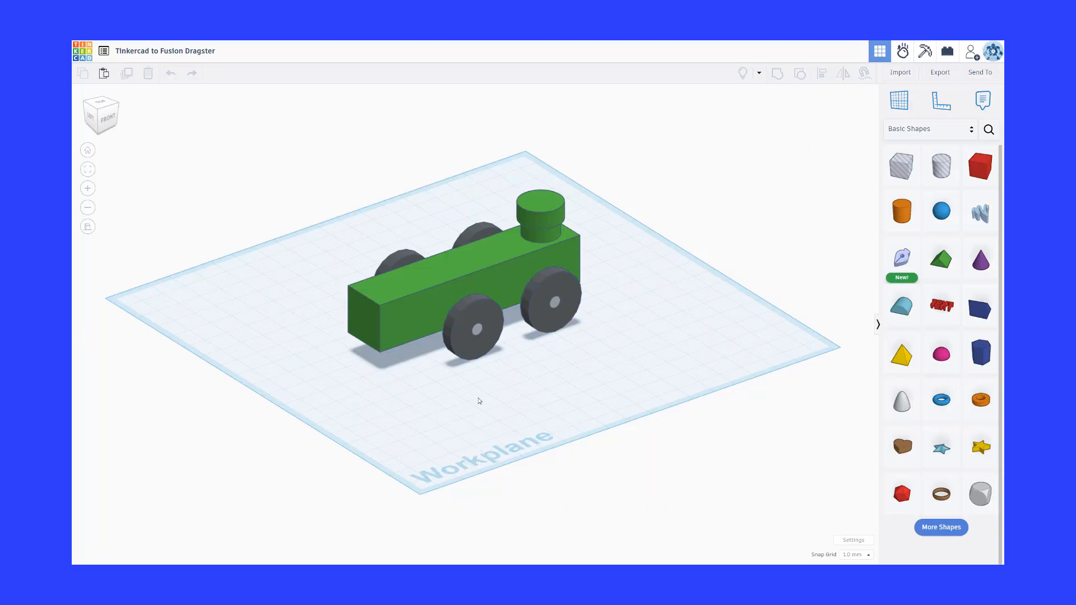
Send the green dragster design to Autodesk Fusion through the Send To dialog
left_click(979, 72)
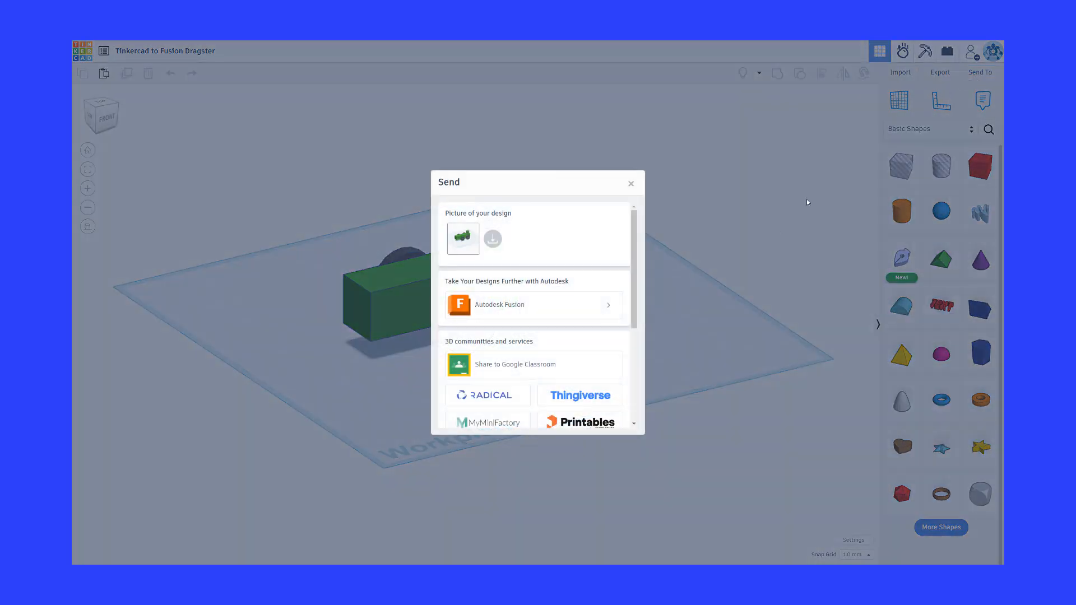
left_click(533, 305)
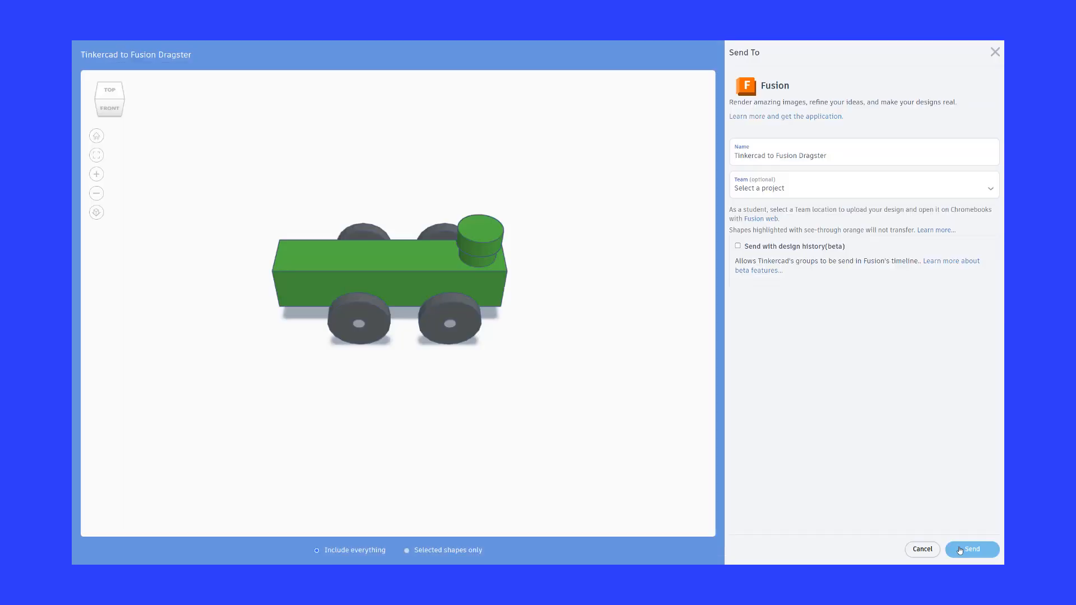
left_click(972, 549)
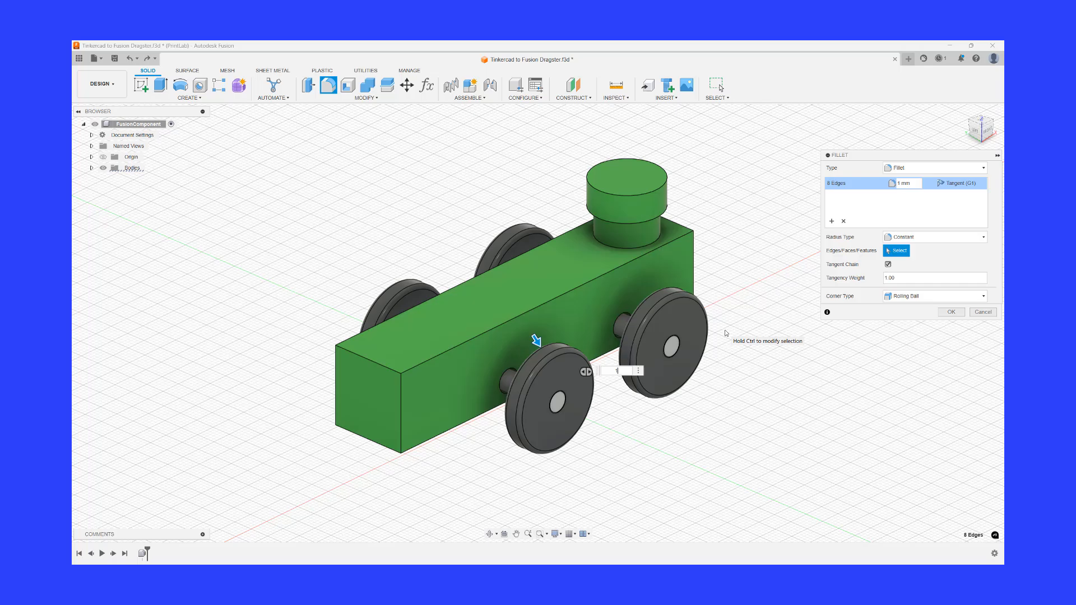
Apply a 1 mm fillet to the eight selected dragster body edges
left_click(952, 312)
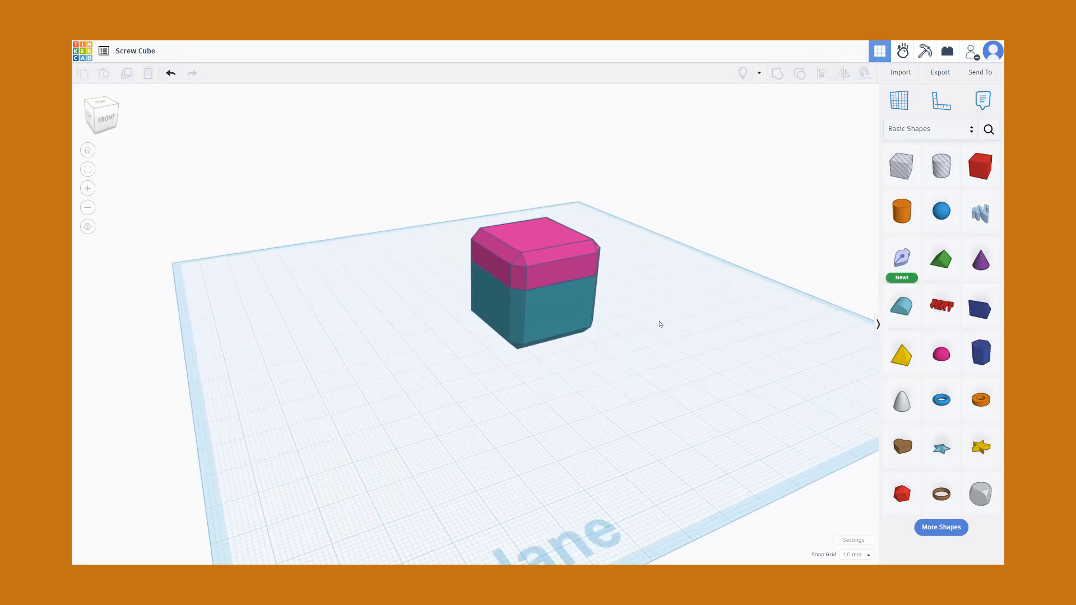
Select the Screw Cube's teal base and show its Solid colour options
left_click(534, 281)
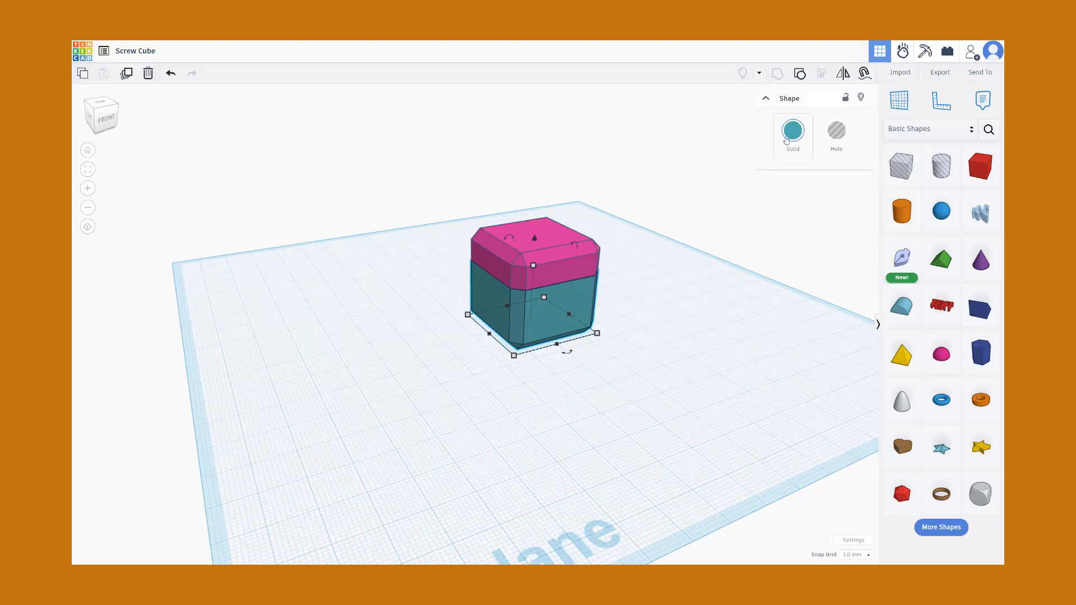
left_click(792, 135)
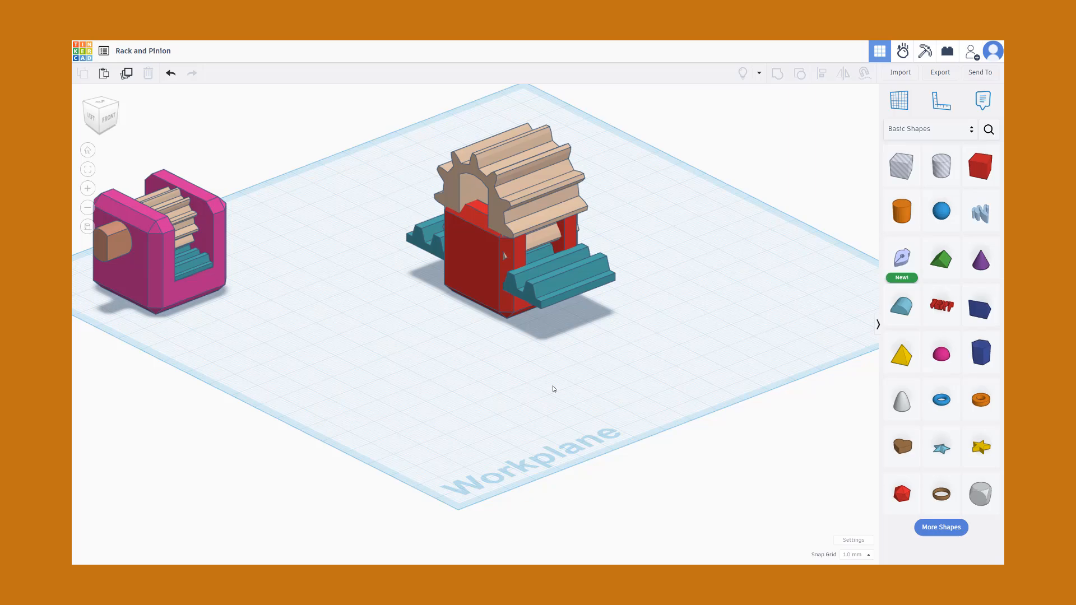
Open Copy of Mechanism Cube - Hinge from your designs
left_click(480, 240)
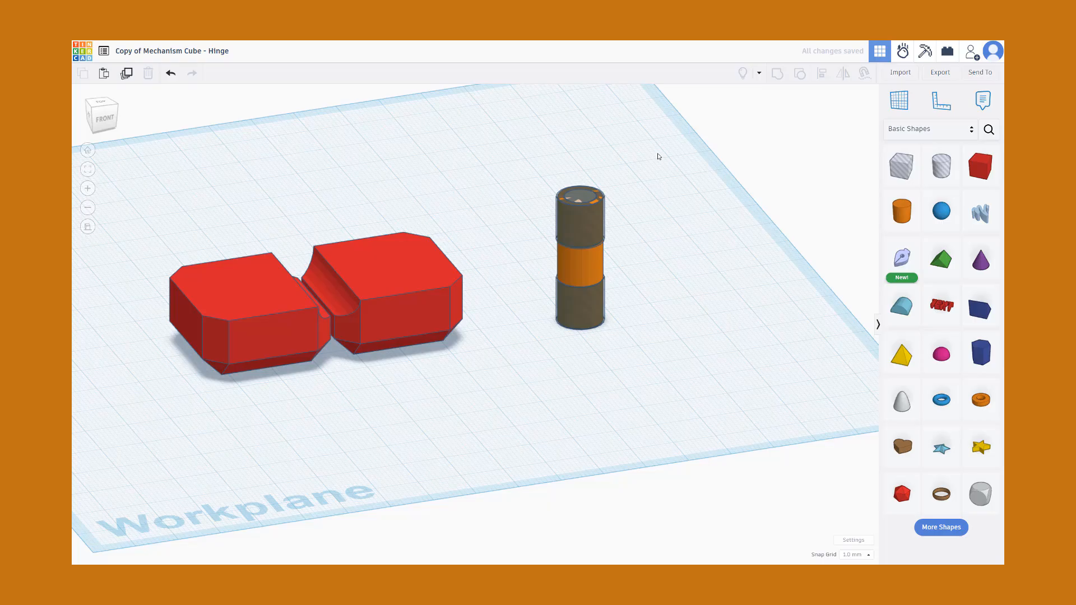
Select the six stacked hinge-pin cylinders and group them into one object
left_click(580, 258)
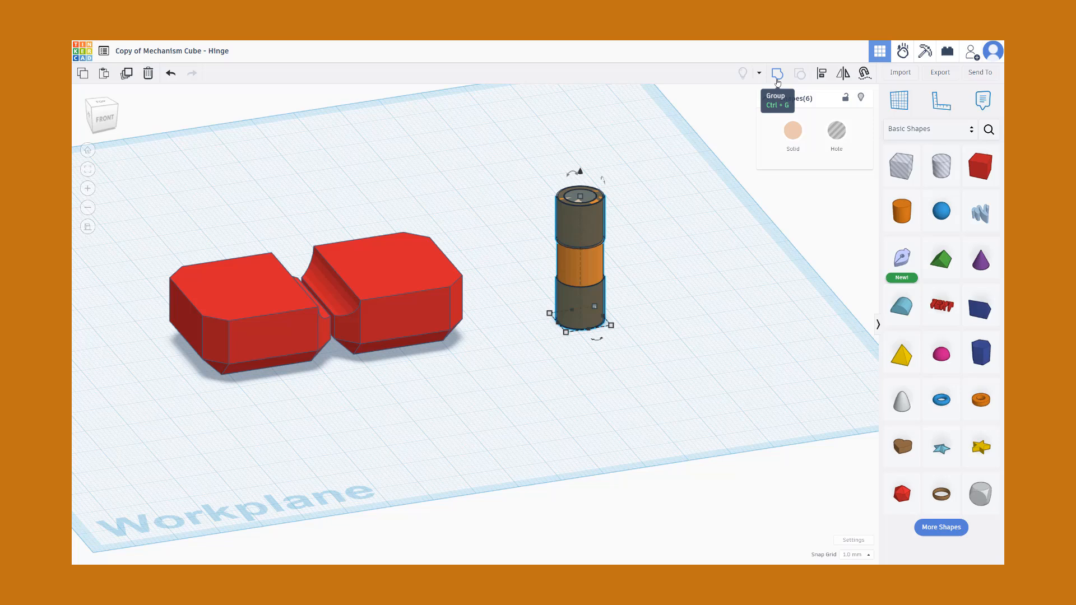
left_click(777, 73)
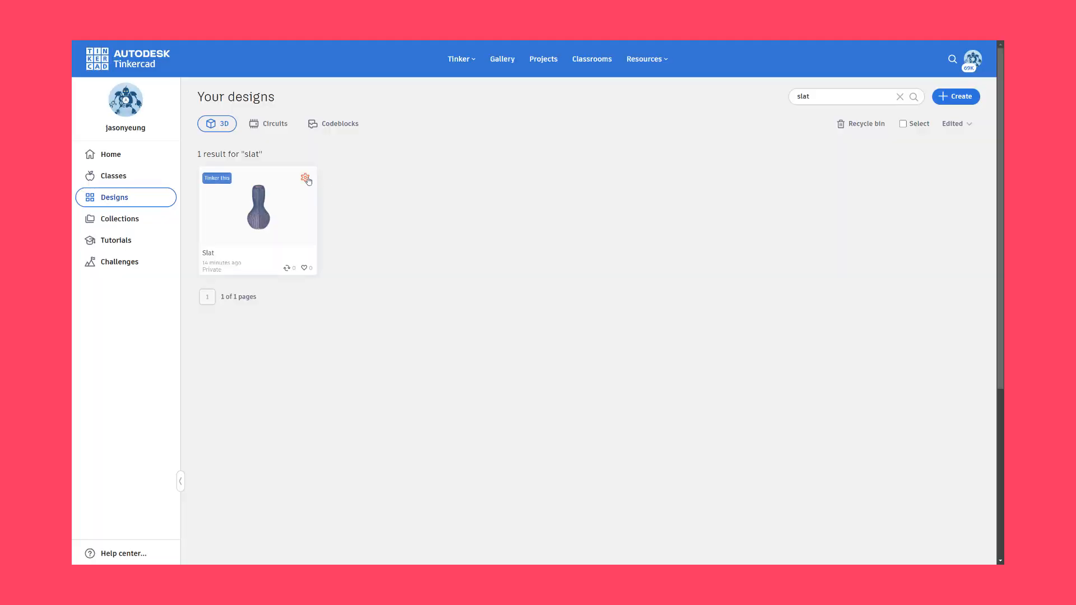
Open the Slat design card, then the Presentation Images 2 vase scene
left_click(306, 179)
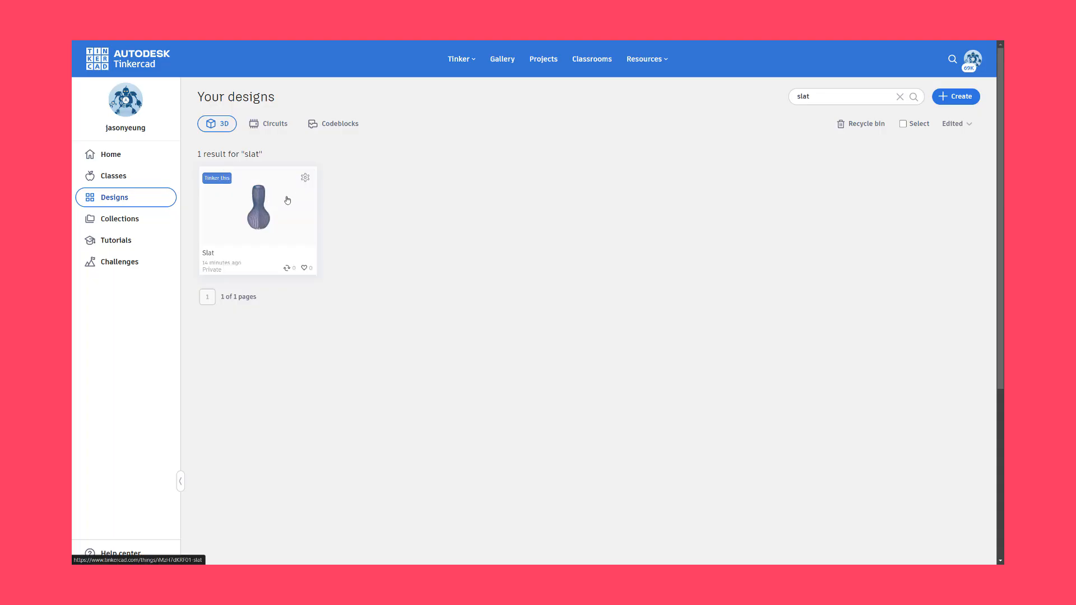
left_click(257, 206)
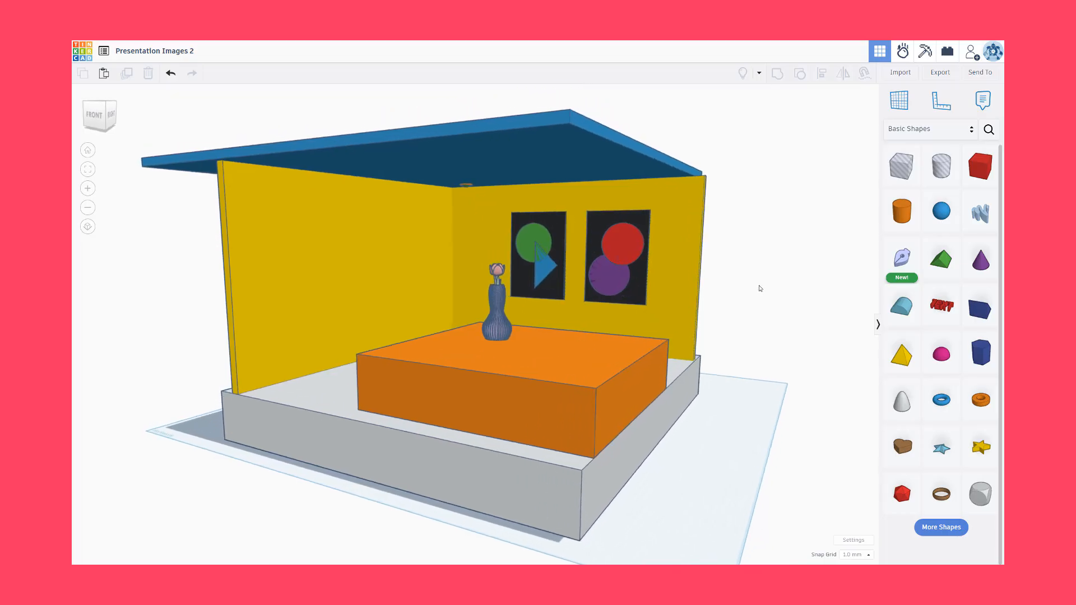
Uncheck Show grid in the workspace settings and close the settings panel
left_click(853, 540)
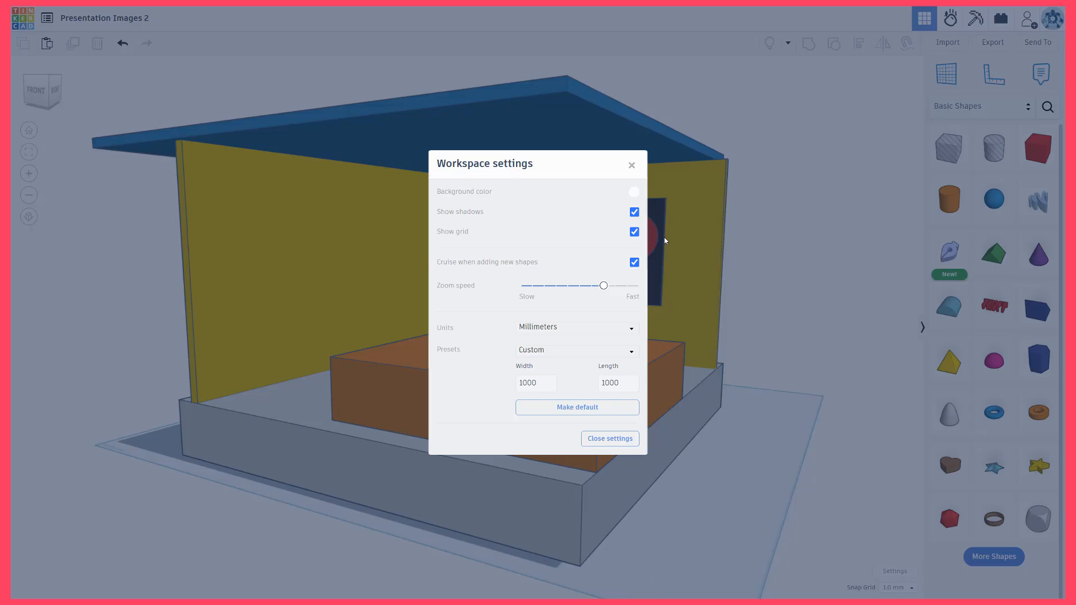
left_click(634, 231)
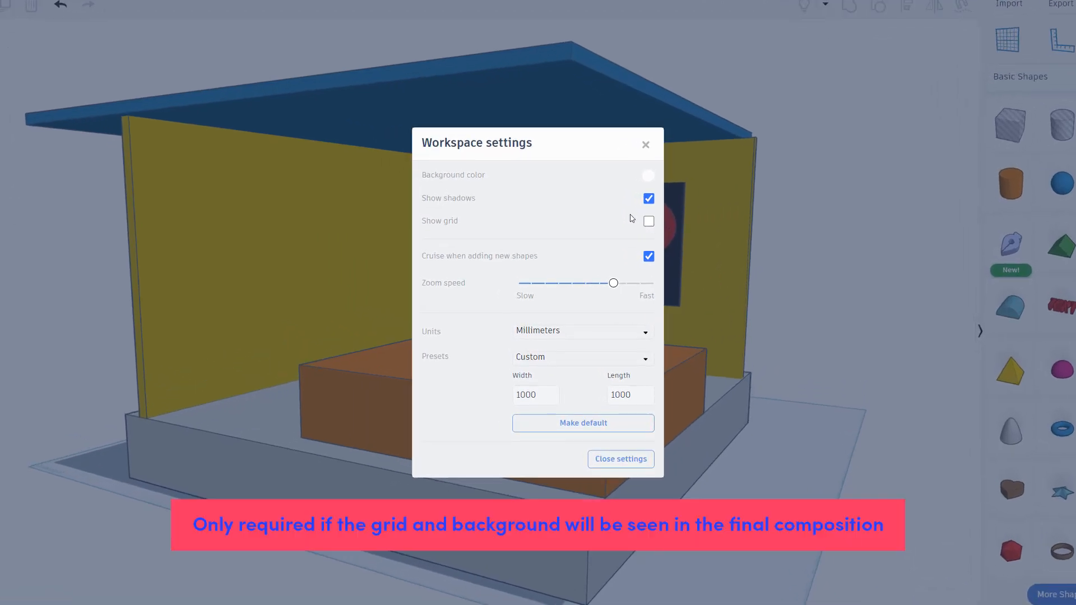
left_click(648, 176)
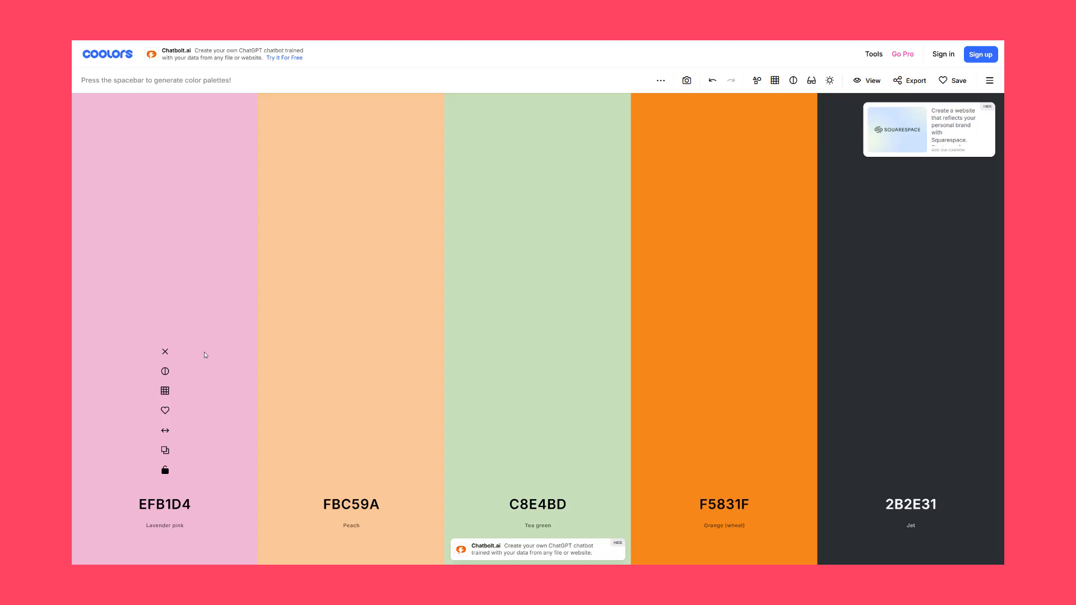
mouse_move(164, 451)
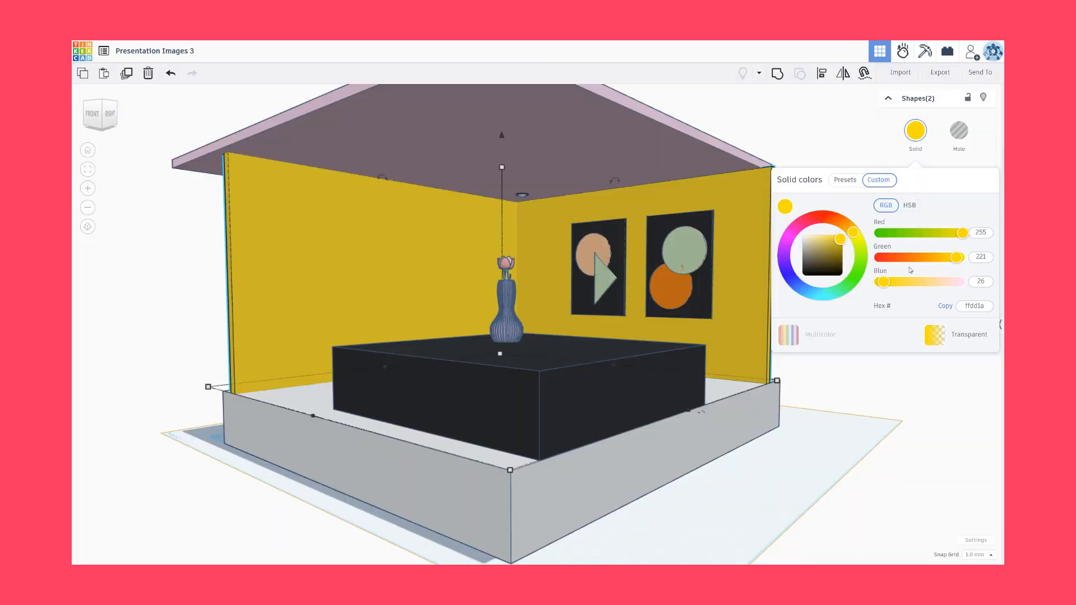
Paint the two room walls pink and preview a picture of the current view
left_click(857, 239)
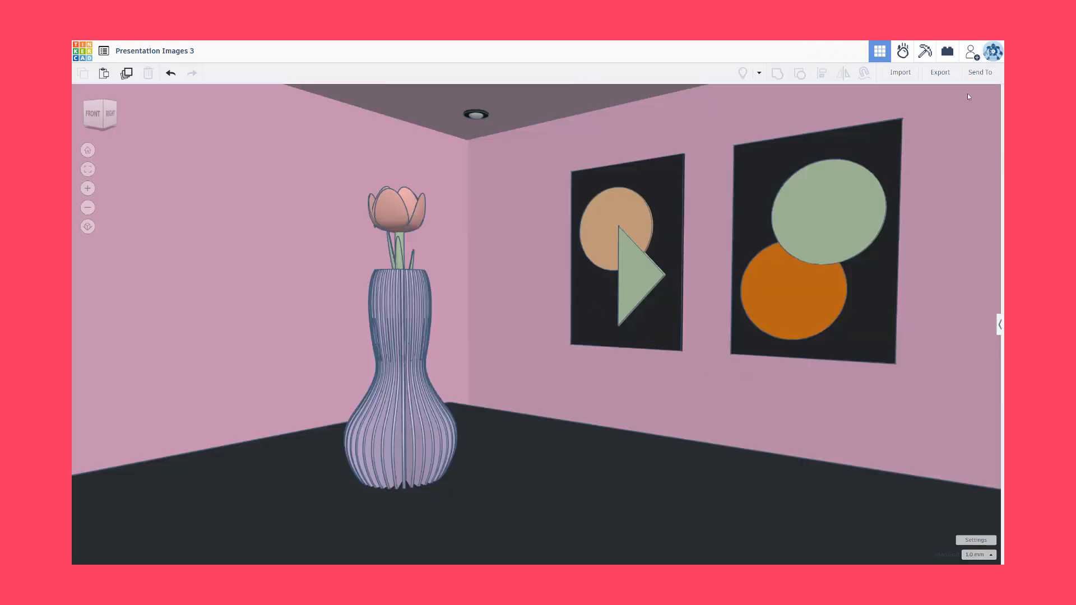
left_click(979, 72)
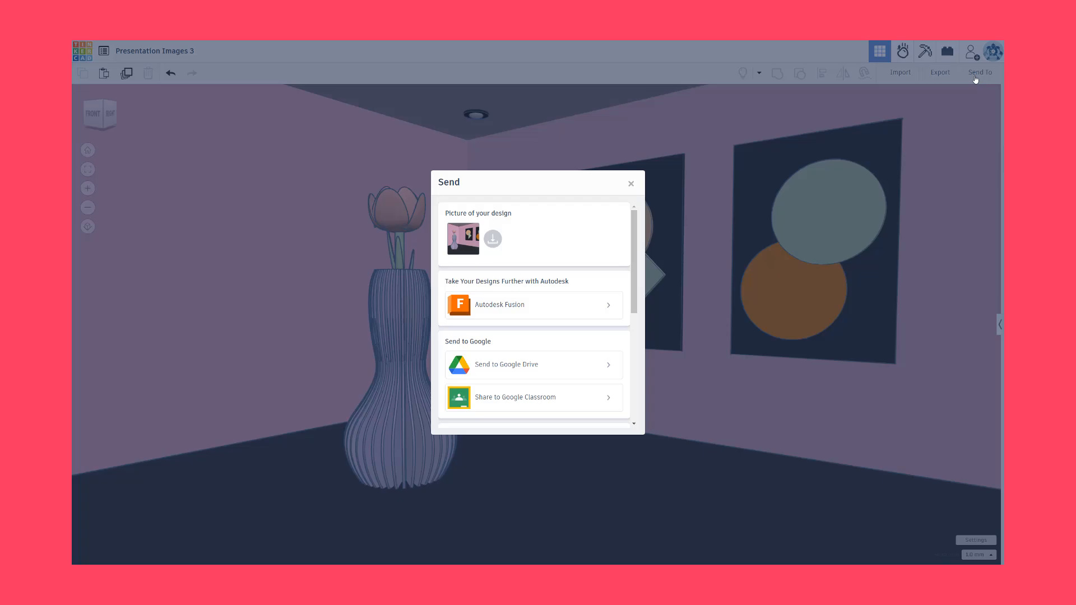
left_click(630, 183)
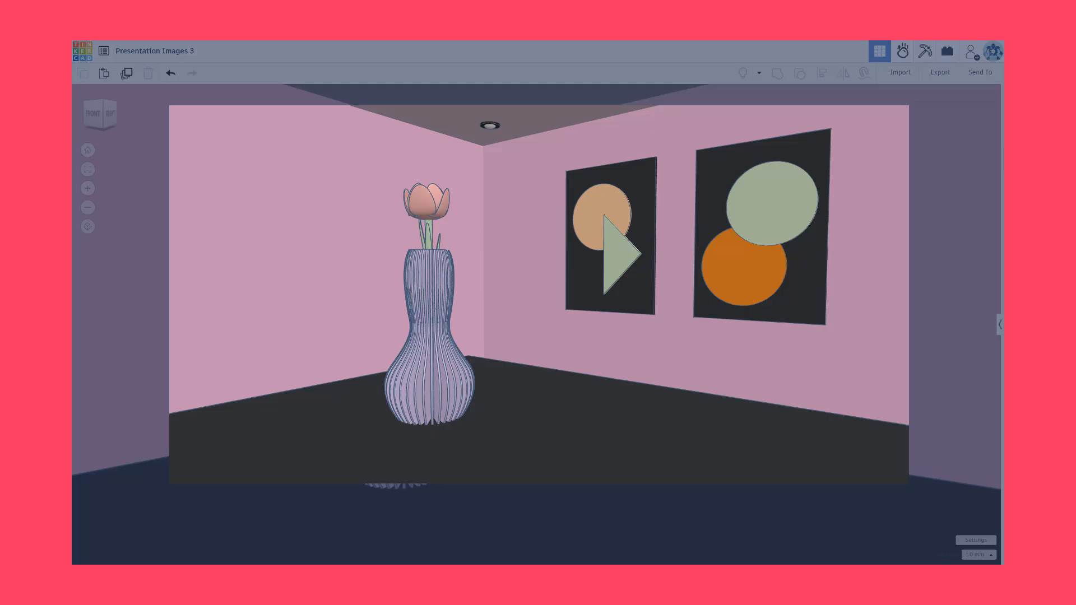
left_click(979, 73)
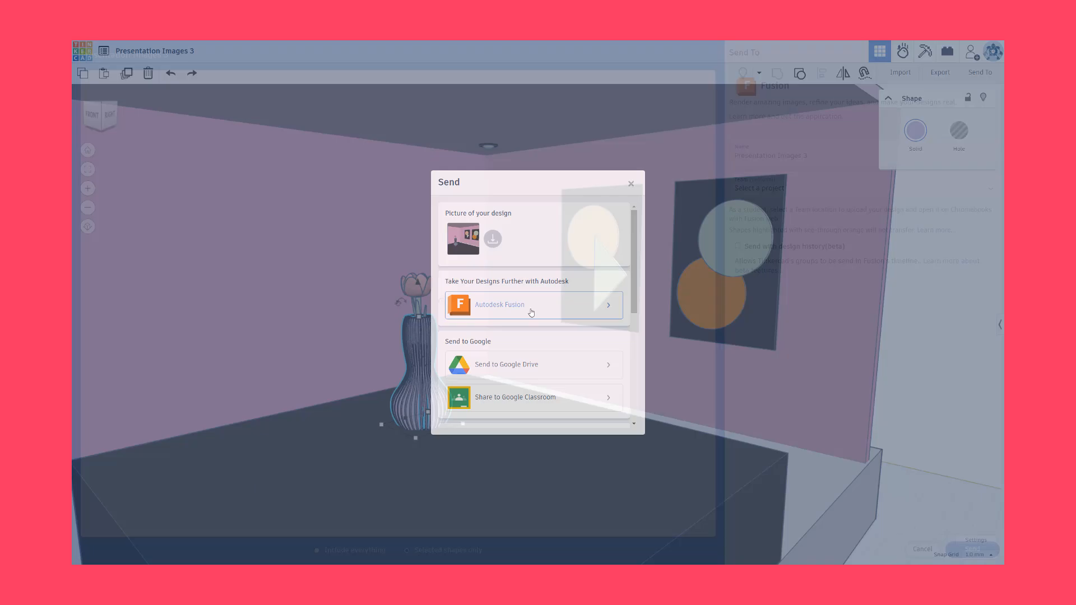
left_click(532, 305)
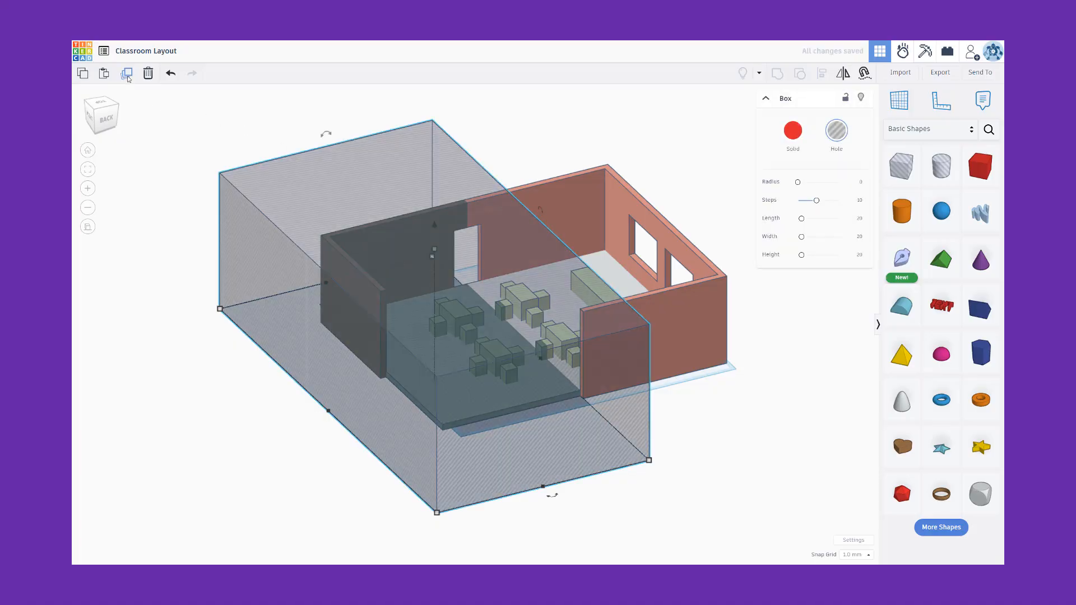
Open Cool Wolt-Esboo, with its orange cylinder and purple pointed cylinder
left_click(127, 73)
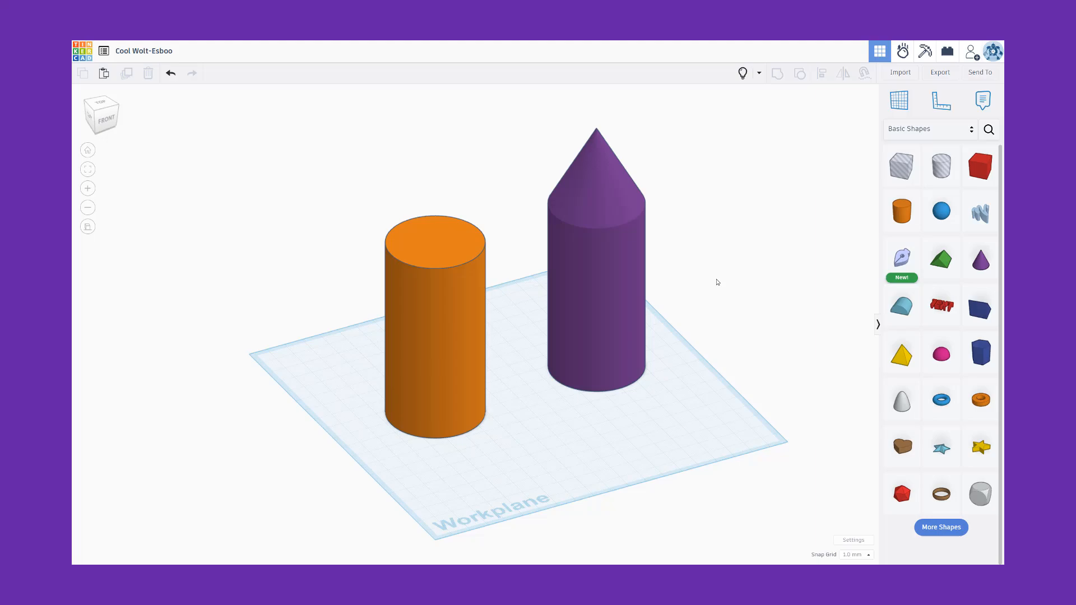
Select the box beside the red whistle and recolour it yellow from the Solid presets
left_click(434, 323)
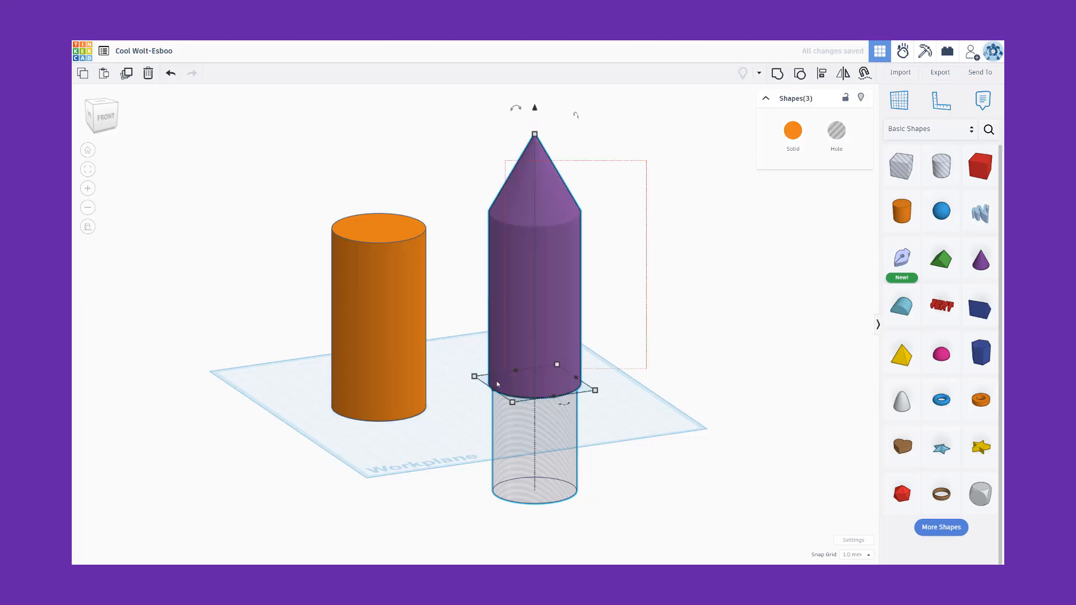
left_click(641, 352)
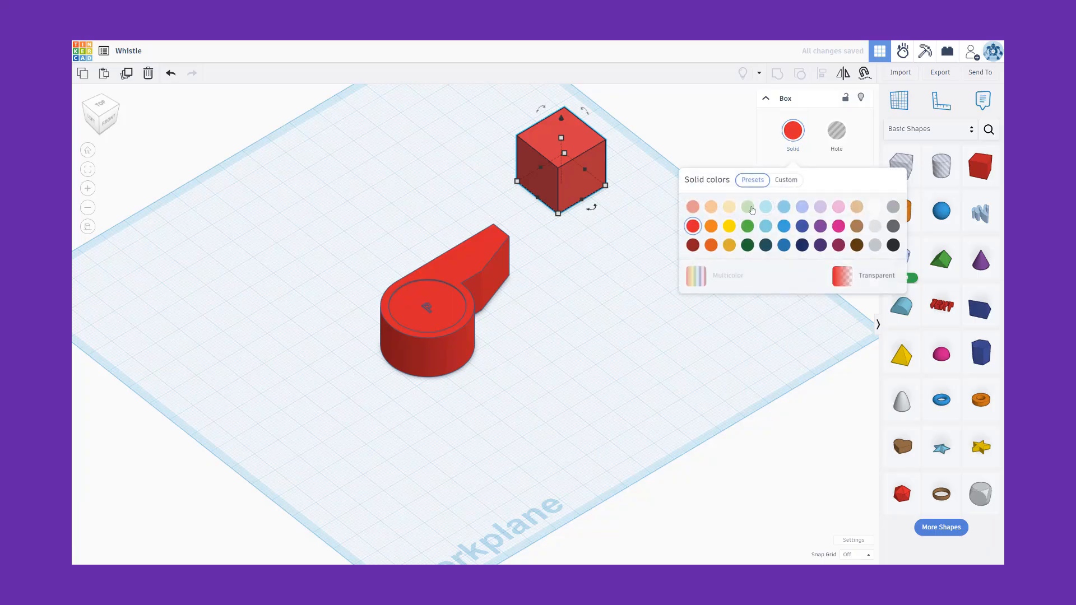
left_click(729, 226)
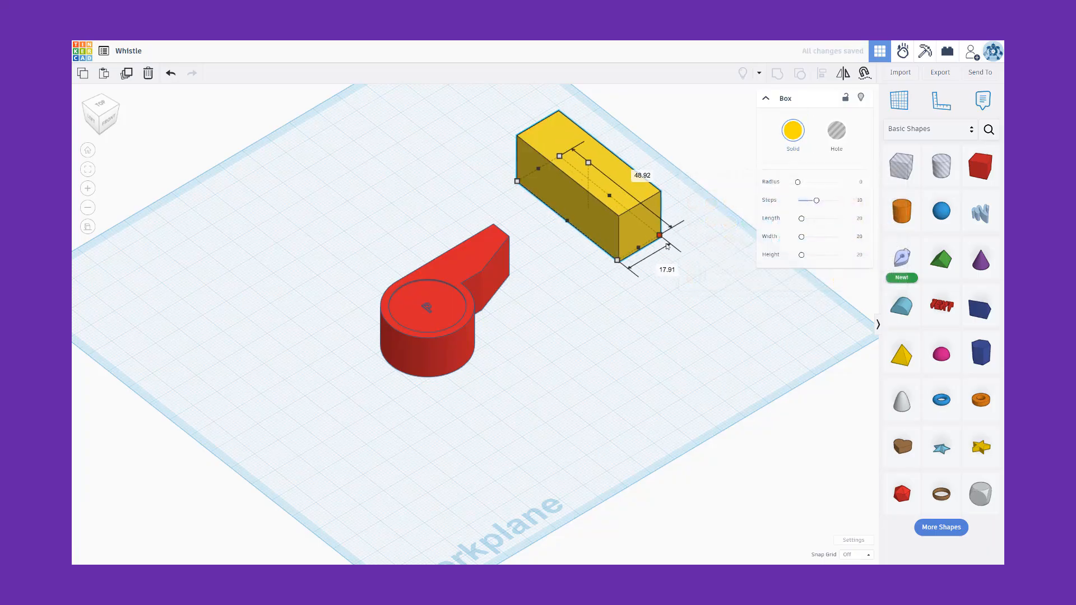